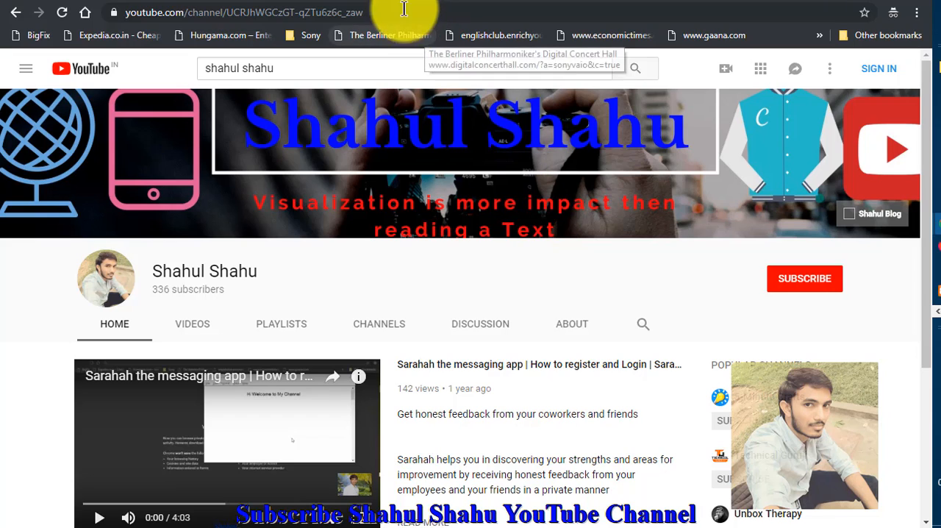
pyautogui.moveTo(410, 6)
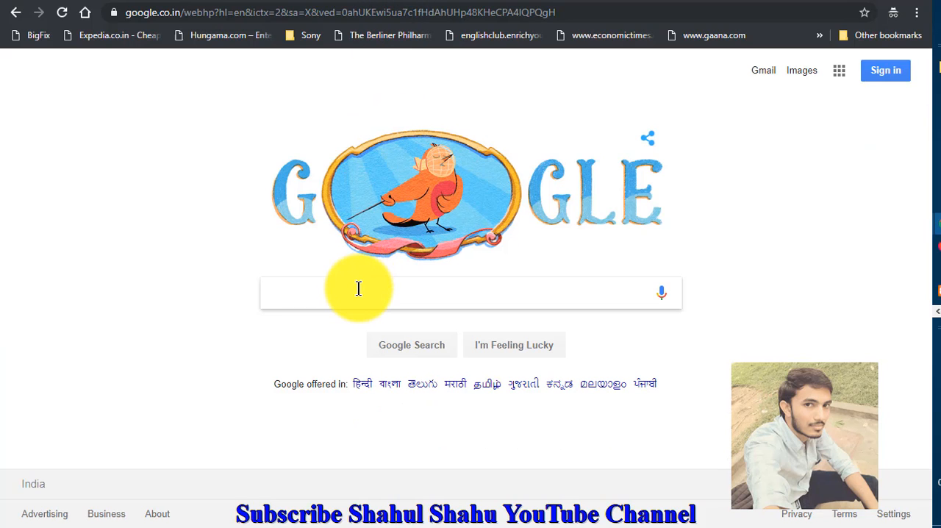
# Search Google for 'XAMPP' to find the apachefriends.org download page
pyautogui.write('XAMPP')
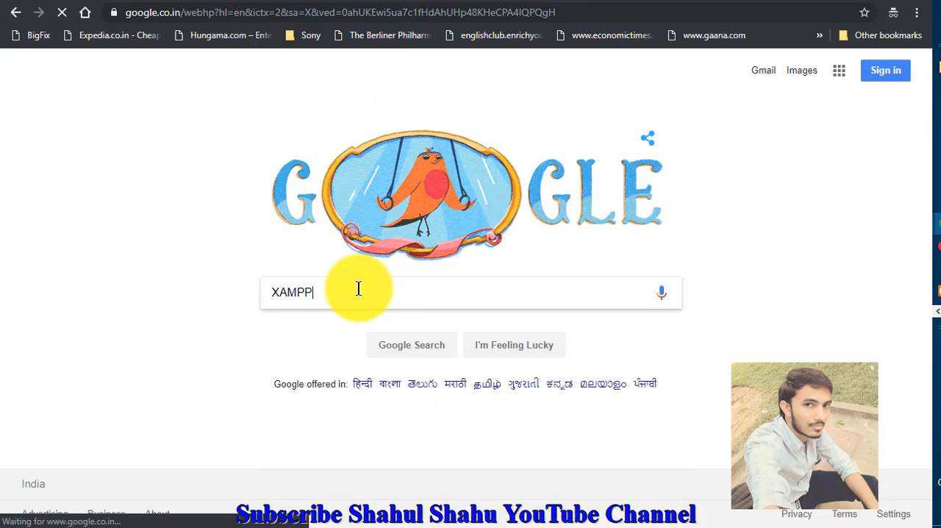
pyautogui.press('Return')
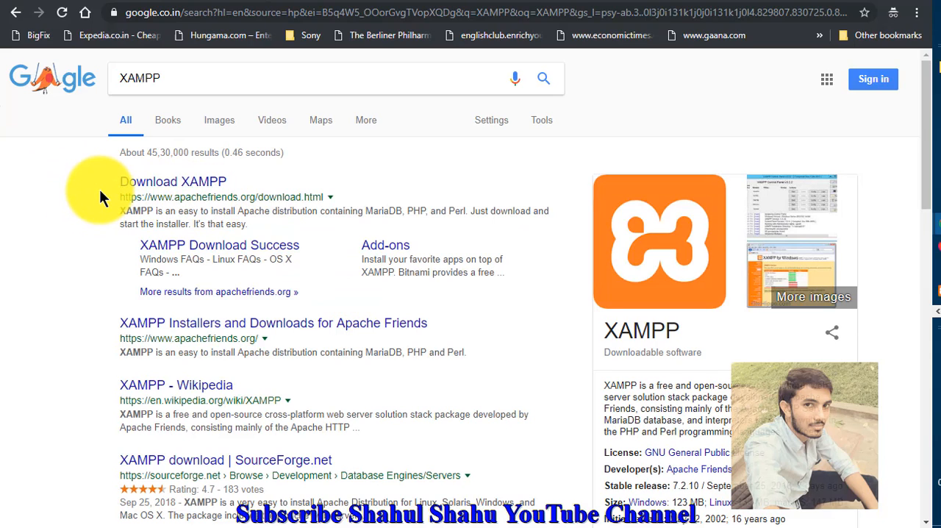
pyautogui.moveTo(156, 187)
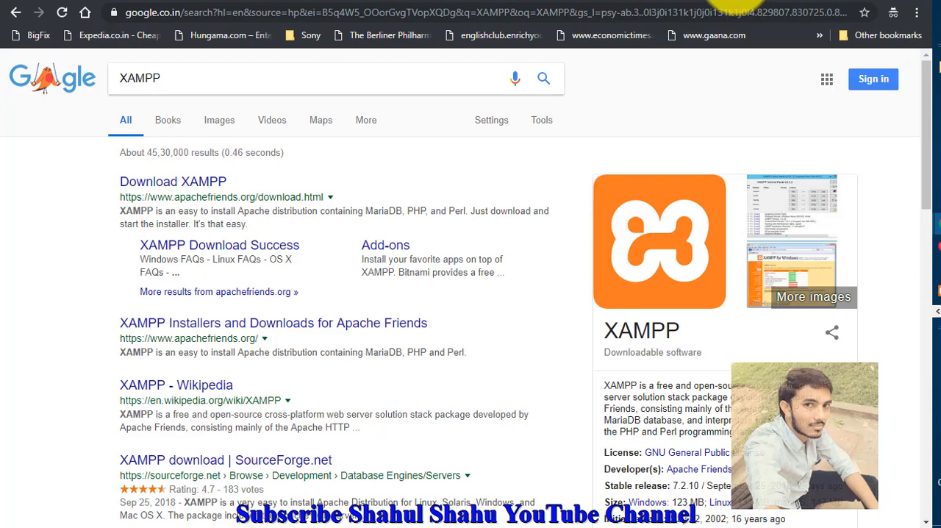
# Download the 32-bit XAMPP 7.2.10 Windows installer from apachefriends.org
pyautogui.click(173, 180)
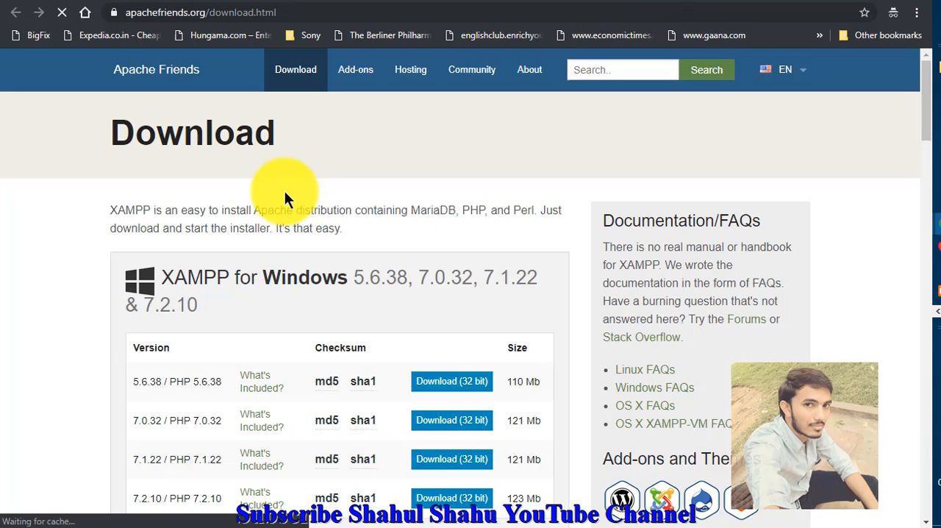
pyautogui.scroll(-3)
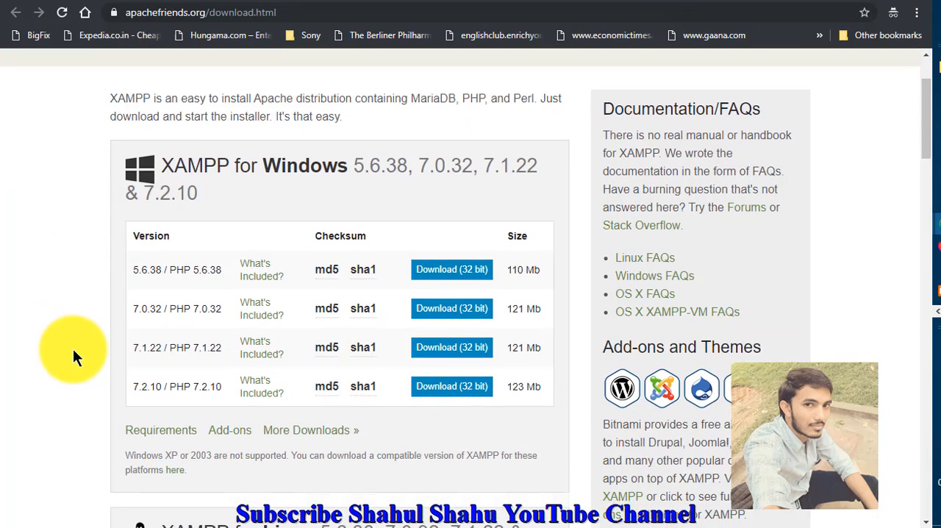
pyautogui.scroll(-3)
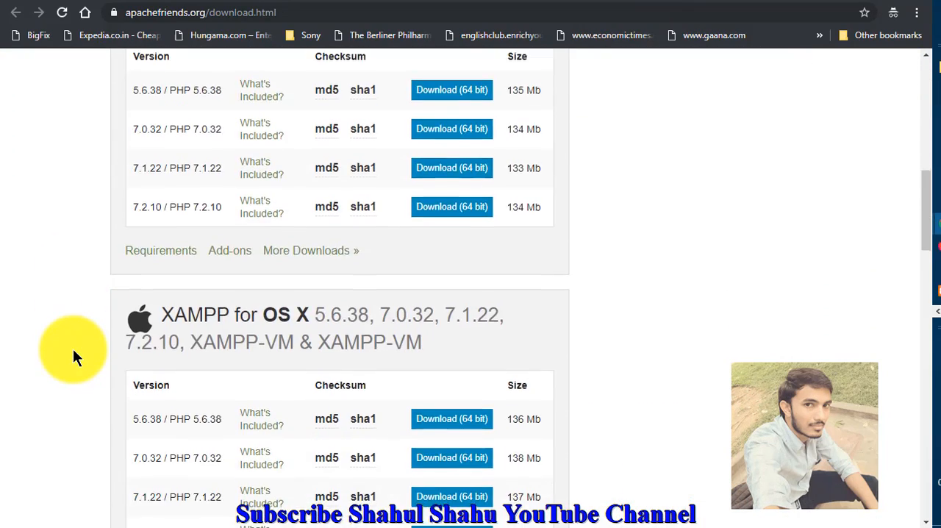
pyautogui.scroll(-3)
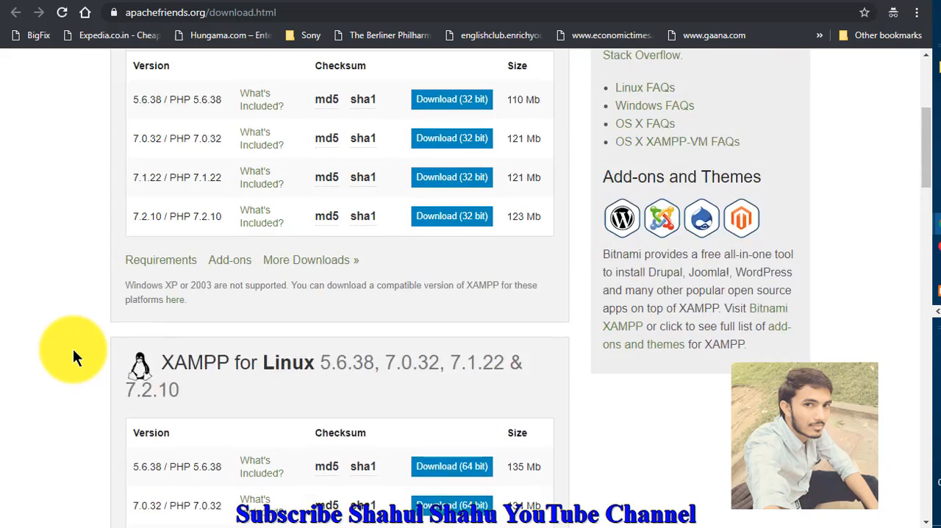
pyautogui.scroll(3)
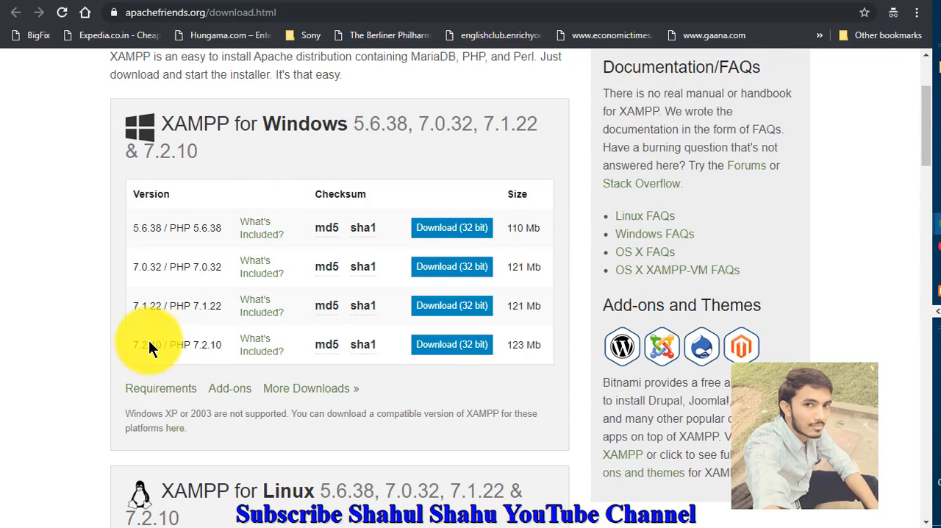
pyautogui.doubleClick(177, 344)
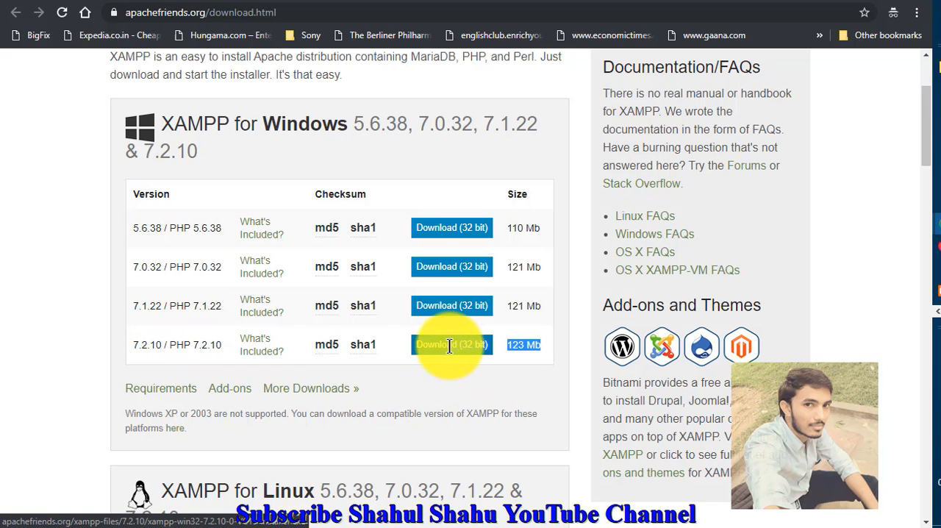
pyautogui.click(451, 345)
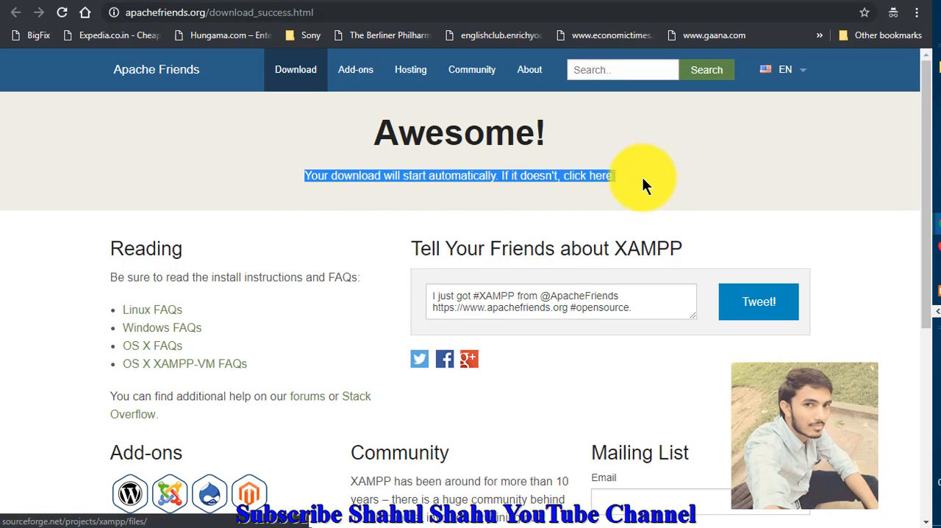
pyautogui.moveTo(140, 225)
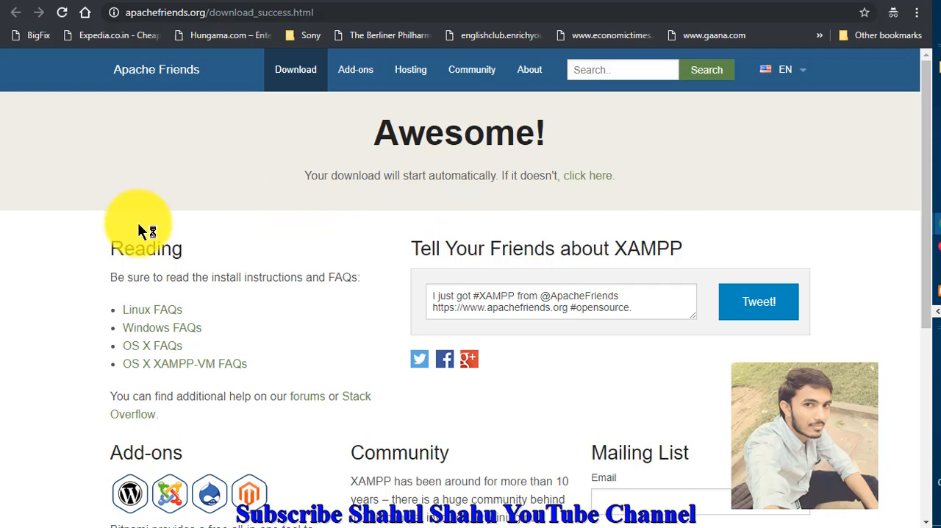
pyautogui.moveTo(702, 184)
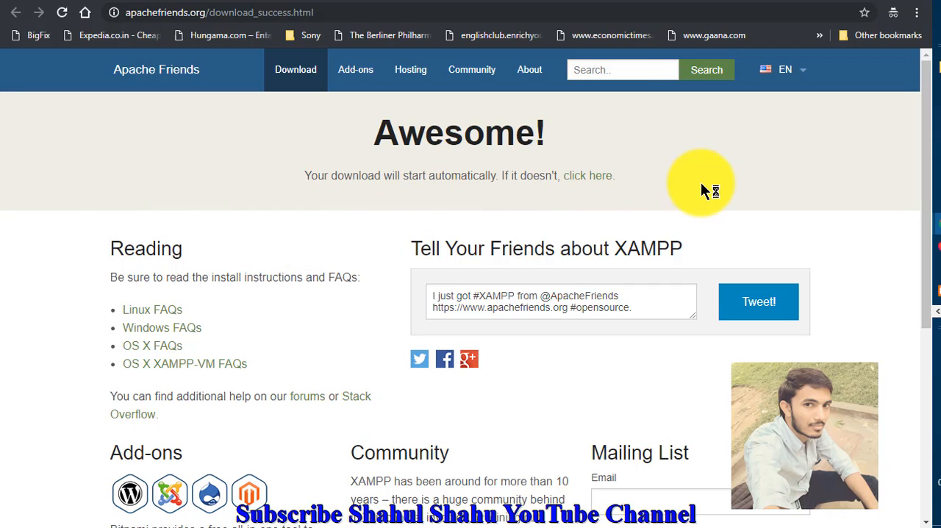
pyautogui.moveTo(588, 180)
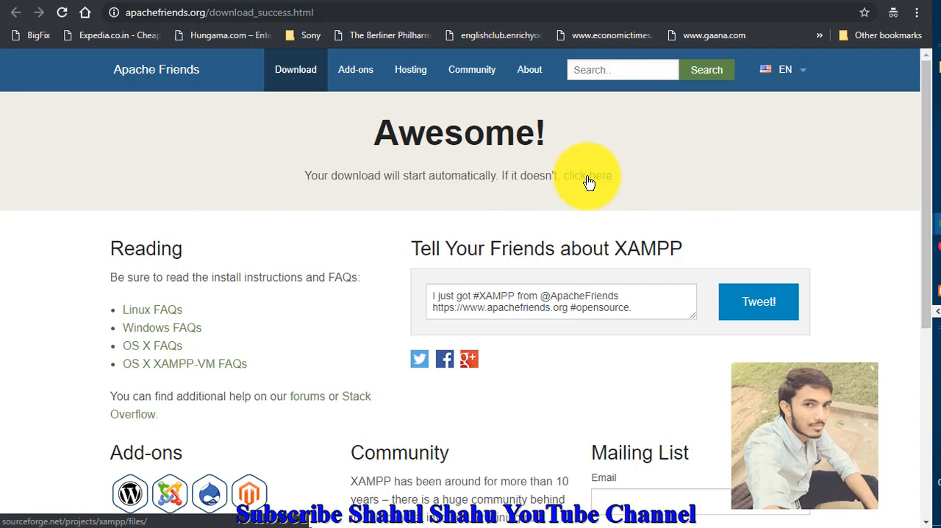
pyautogui.moveTo(644, 166)
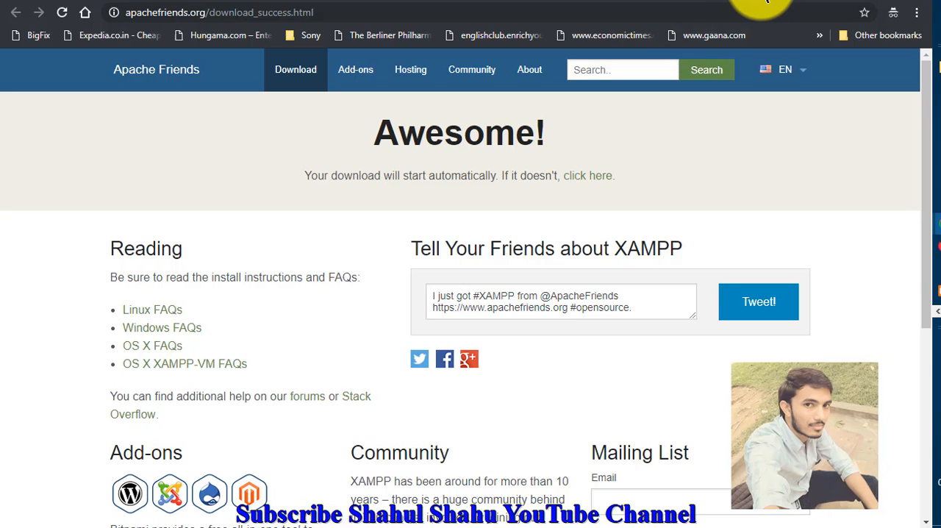
# Locate xampp-win32-7.2.10-0-VC15-installer.exe in the Downloads Music folder
pyautogui.click(16, 13)
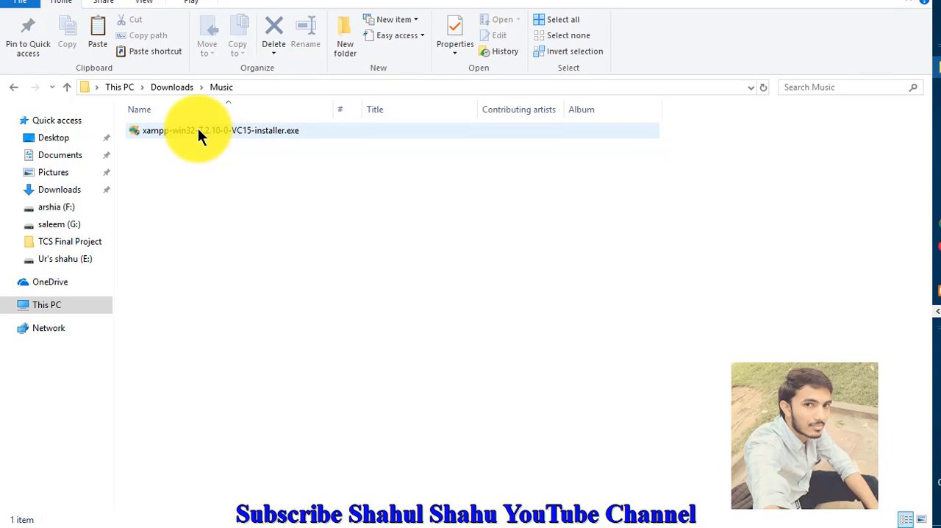
pyautogui.click(221, 130)
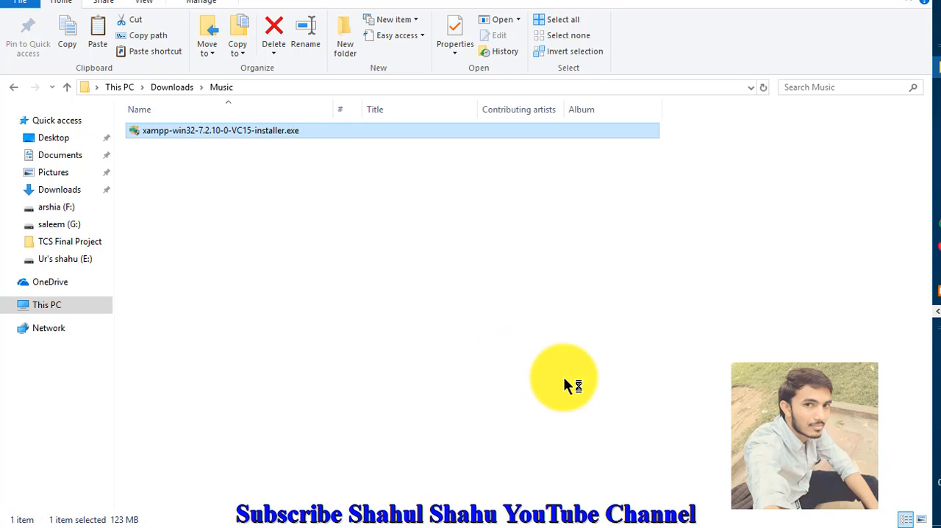
pyautogui.moveTo(677, 360)
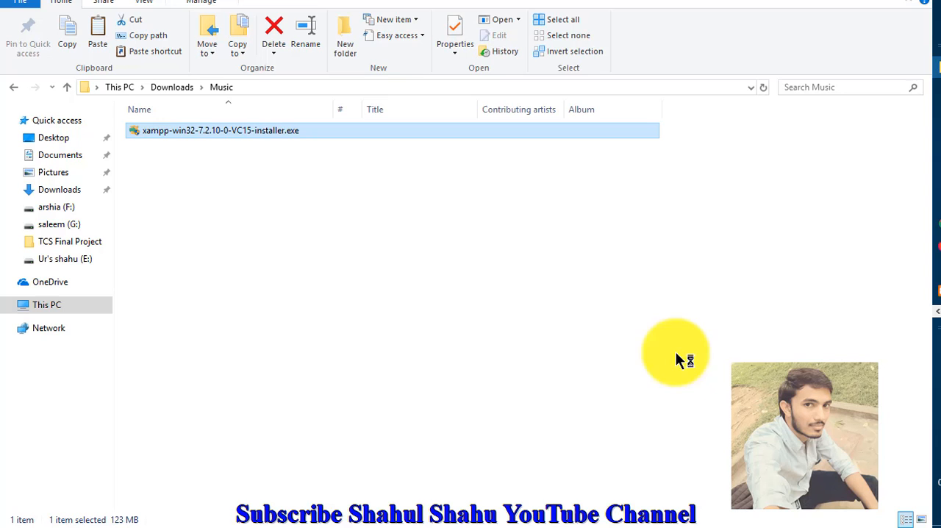
pyautogui.moveTo(745, 345)
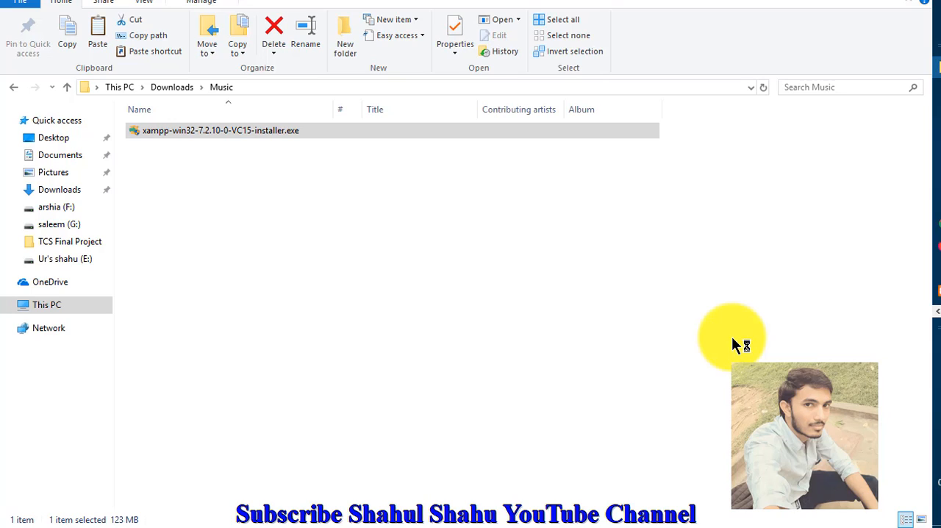
pyautogui.moveTo(533, 356)
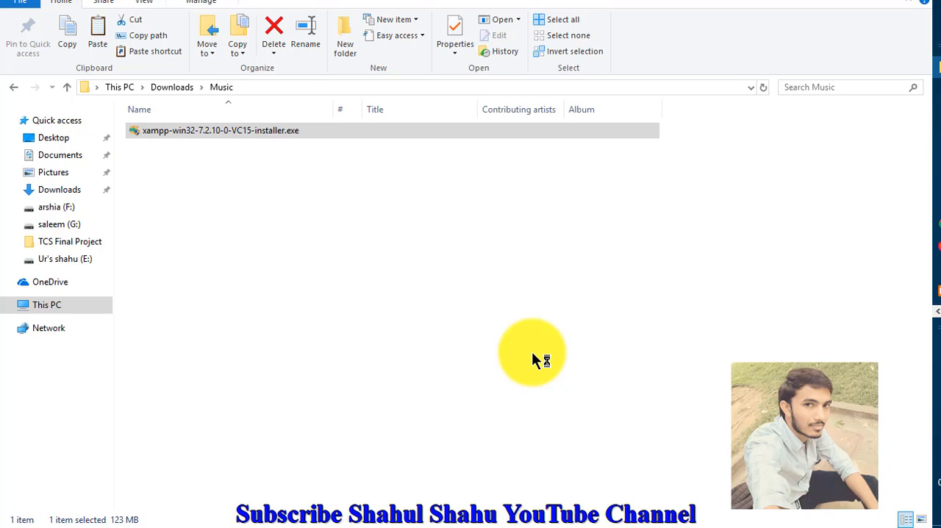
pyautogui.moveTo(823, 316)
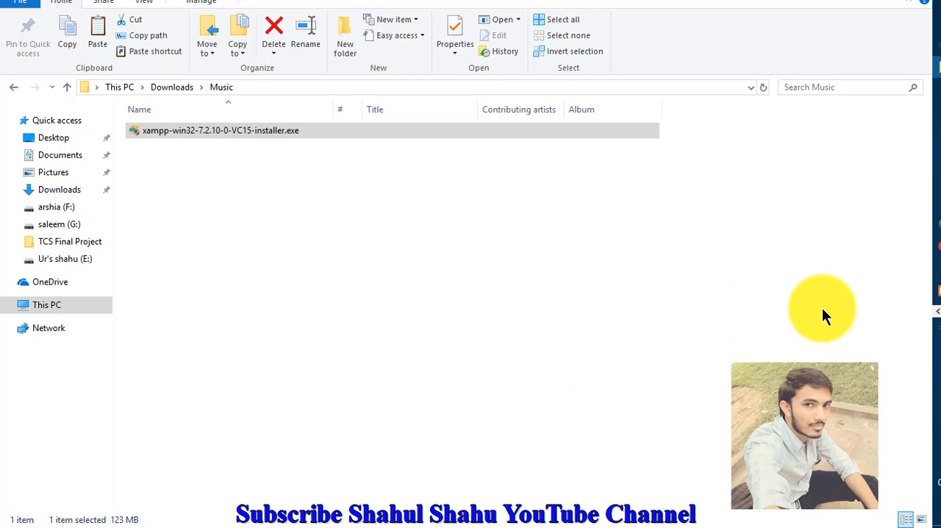
pyautogui.moveTo(555, 162)
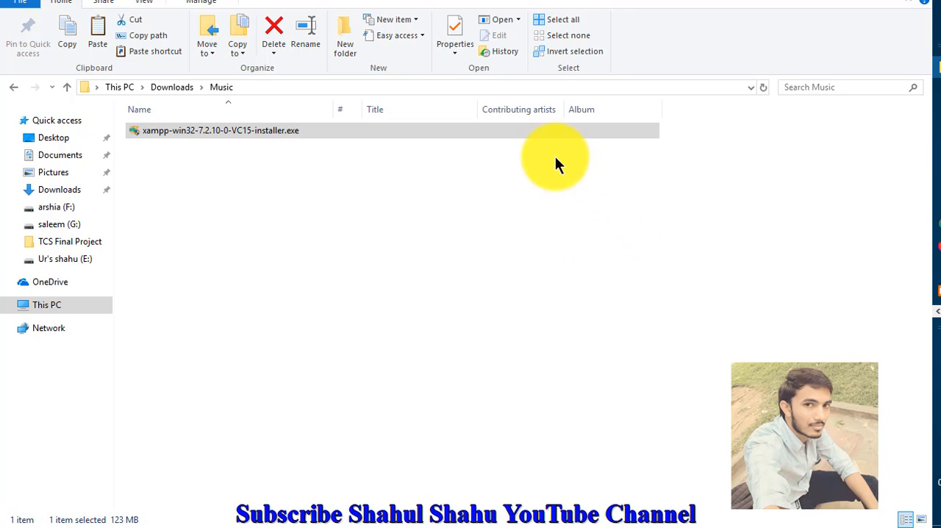
pyautogui.moveTo(561, 224)
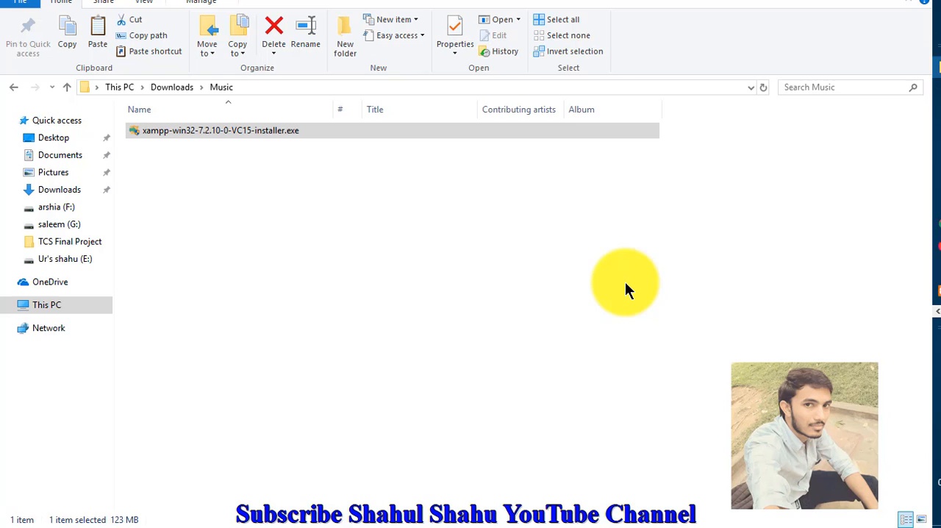
# Launch the XAMPP installer past the UAC warning, then cancel and abort setup
pyautogui.doubleClick(221, 130)
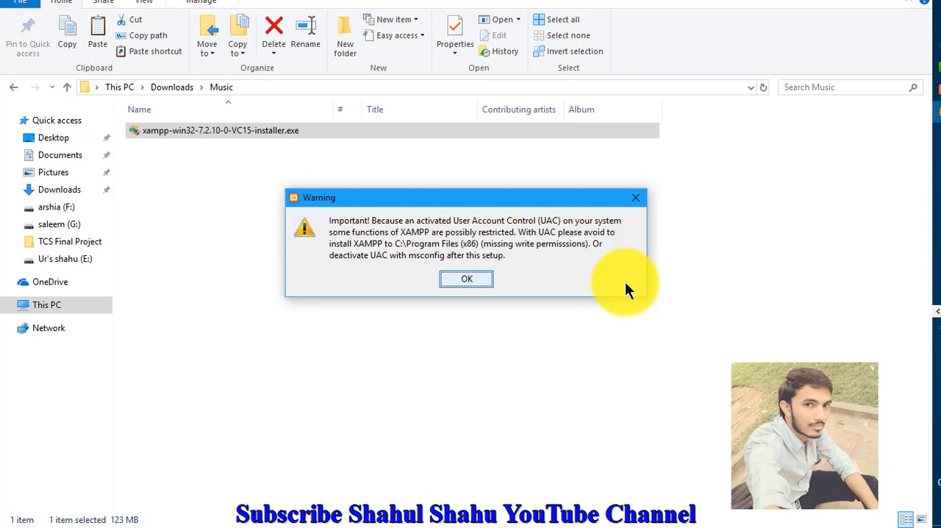
pyautogui.click(467, 279)
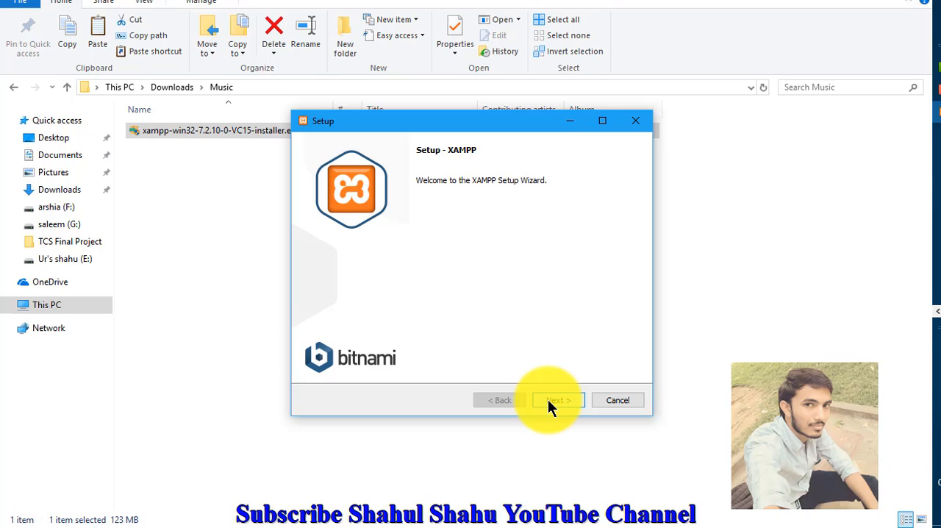
pyautogui.moveTo(614, 406)
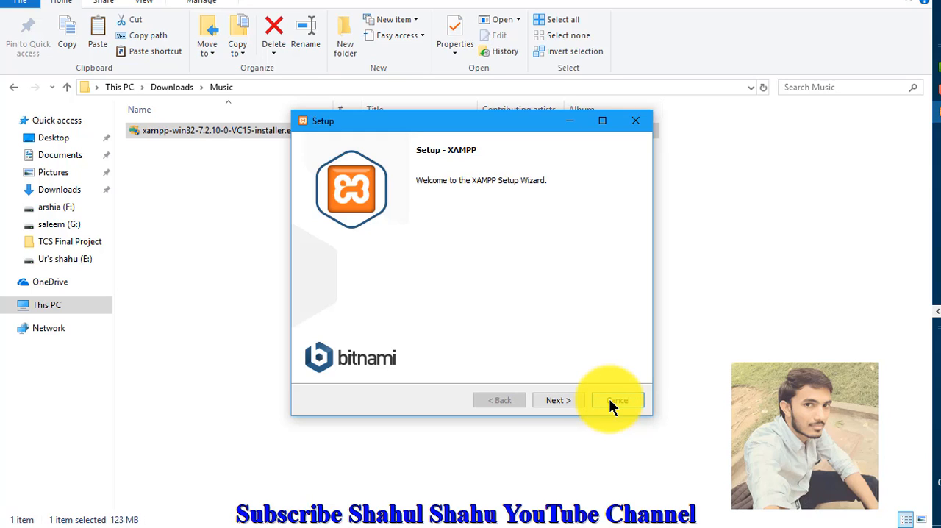
pyautogui.click(618, 400)
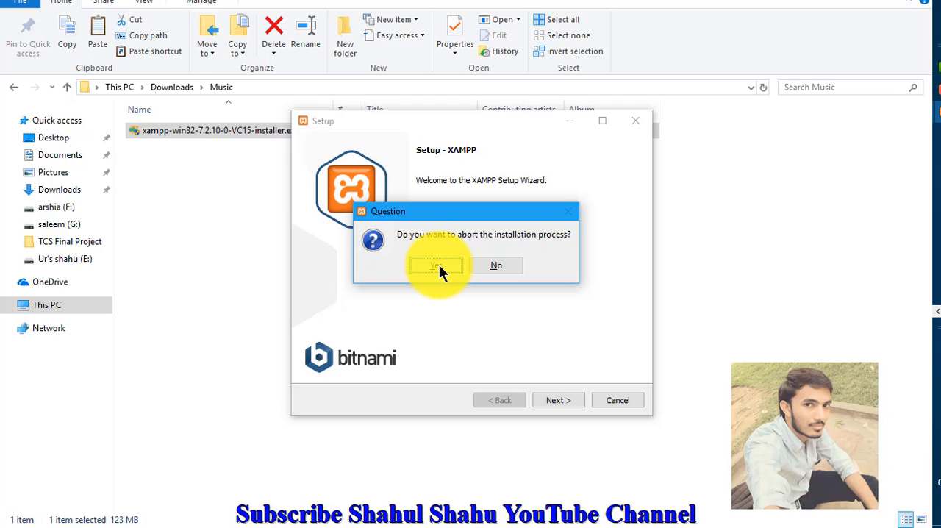
pyautogui.click(436, 265)
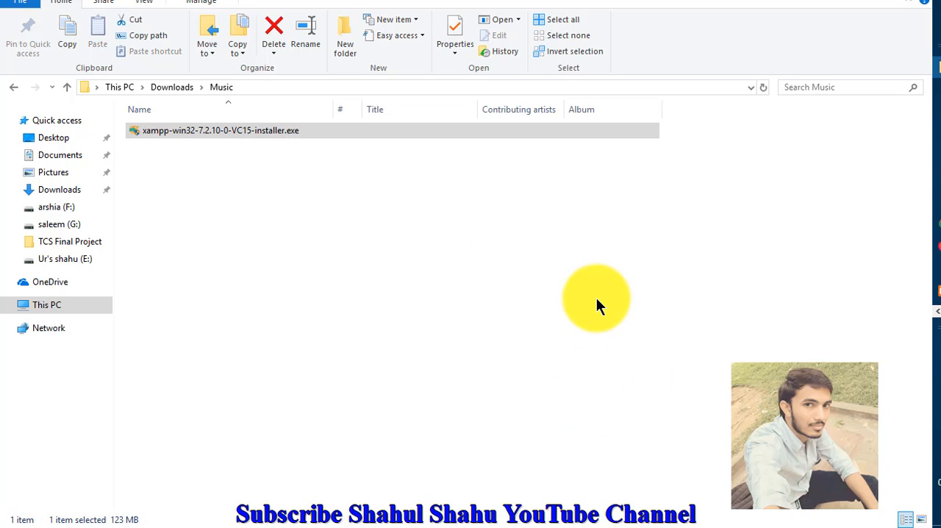
# Launch XAMPP Control Panel from the XAMPP folder in the Start menu
pyautogui.click(417, 223)
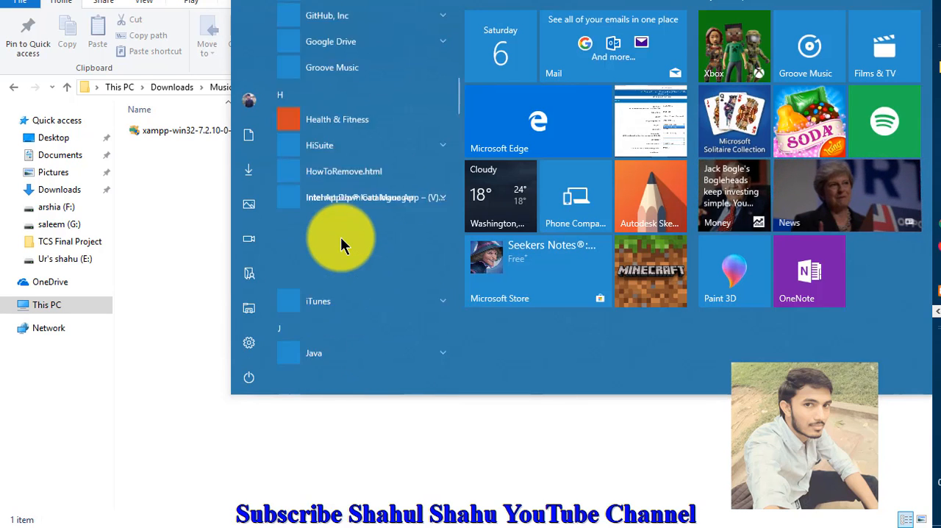
pyautogui.scroll(-3)
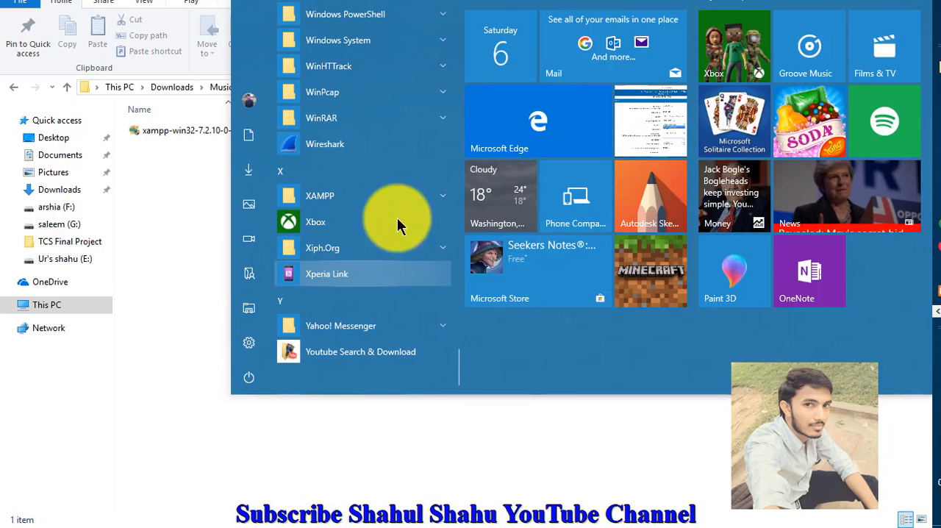
pyautogui.click(320, 196)
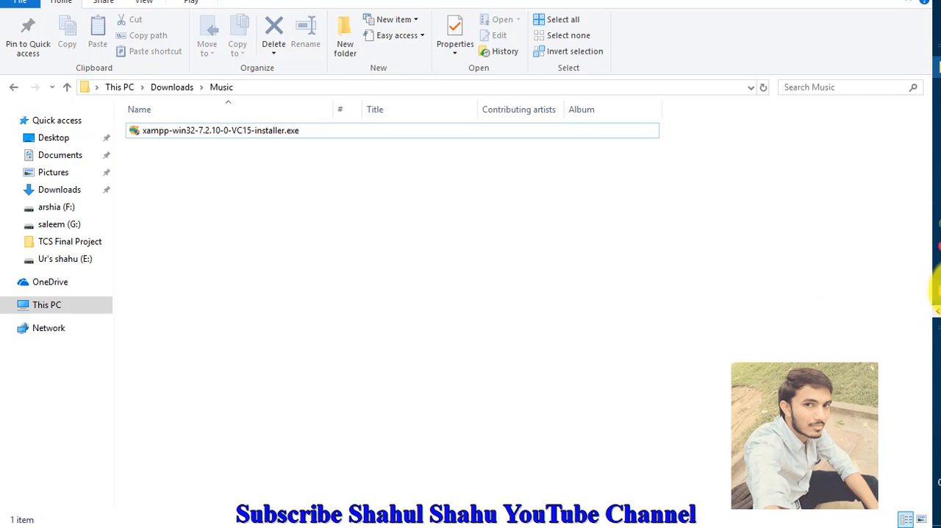
# Bring up XAMPP Control Panel and try starting Apache, which shuts down unexpectedly
pyautogui.doubleClick(221, 130)
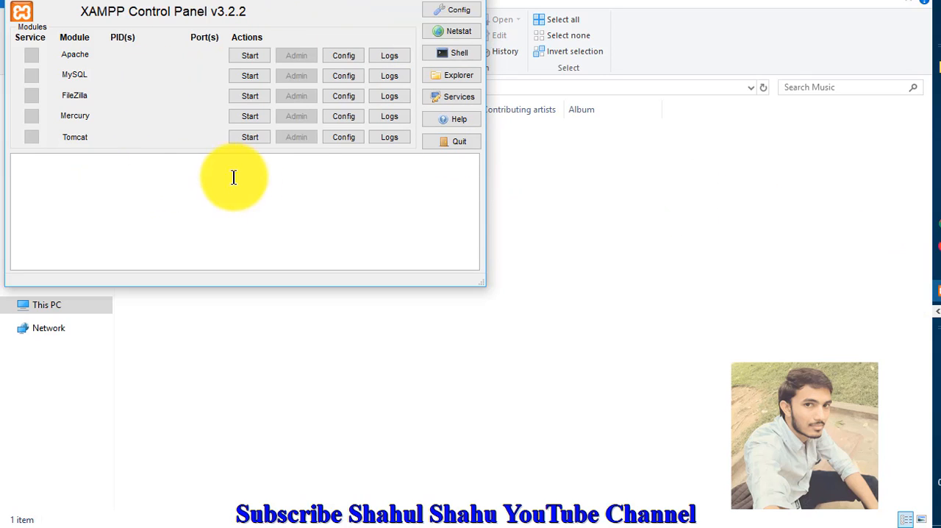
pyautogui.moveTo(364, 21)
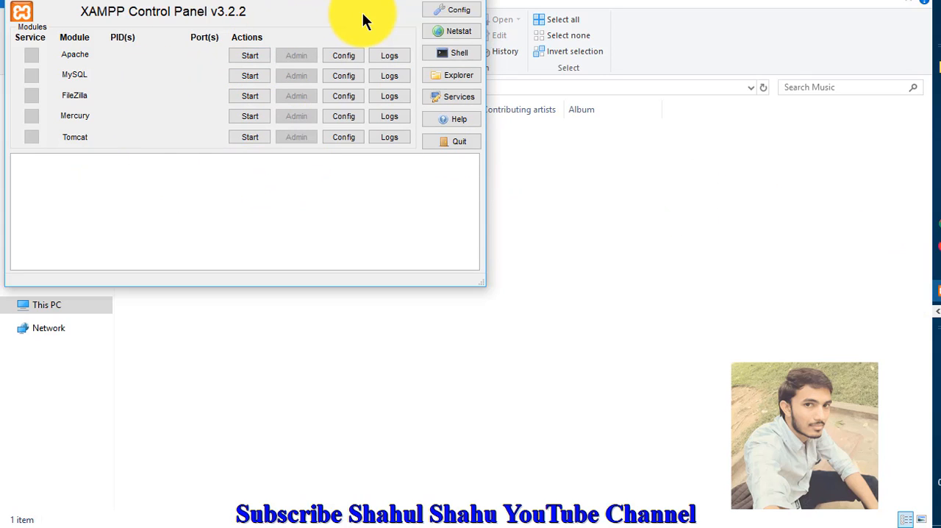
pyautogui.click(243, 213)
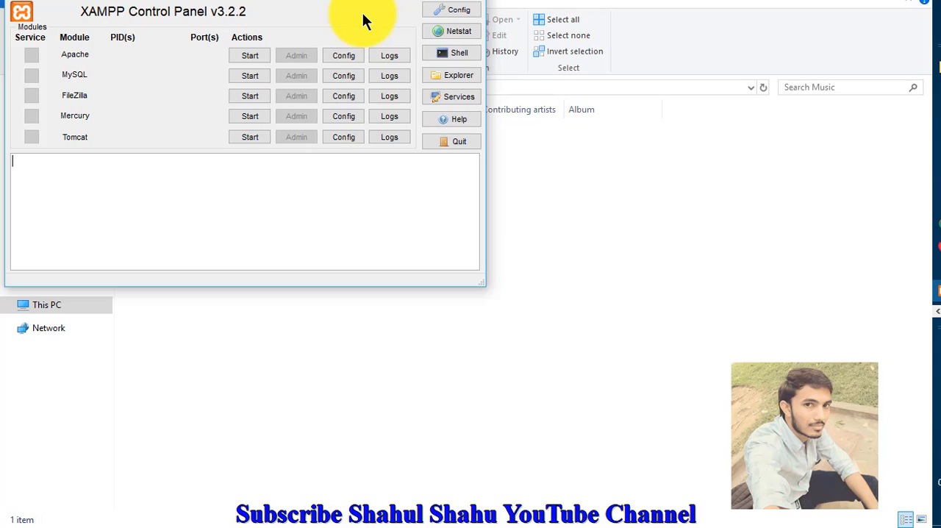
pyautogui.moveTo(250, 55)
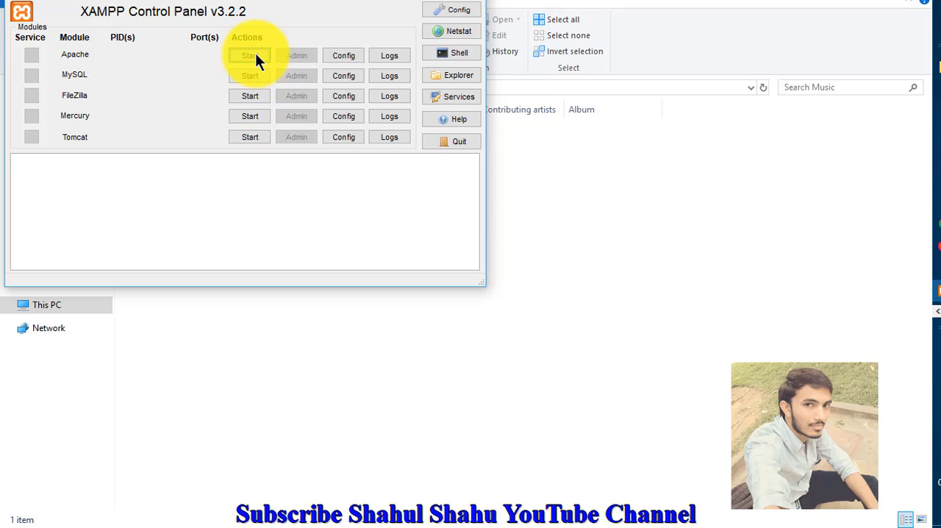
pyautogui.click(250, 55)
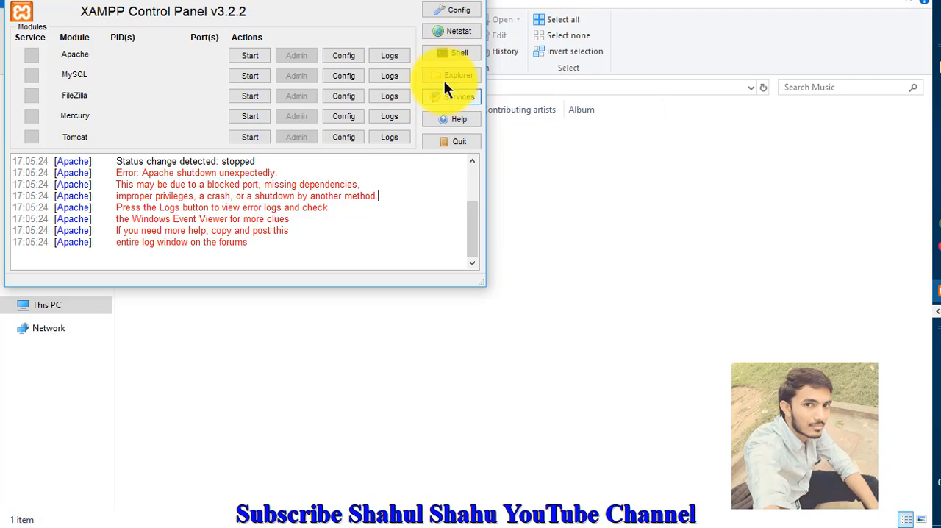
# View and close the Control Panel settings, then open Apache's httpd.conf in Notepad
pyautogui.click(452, 10)
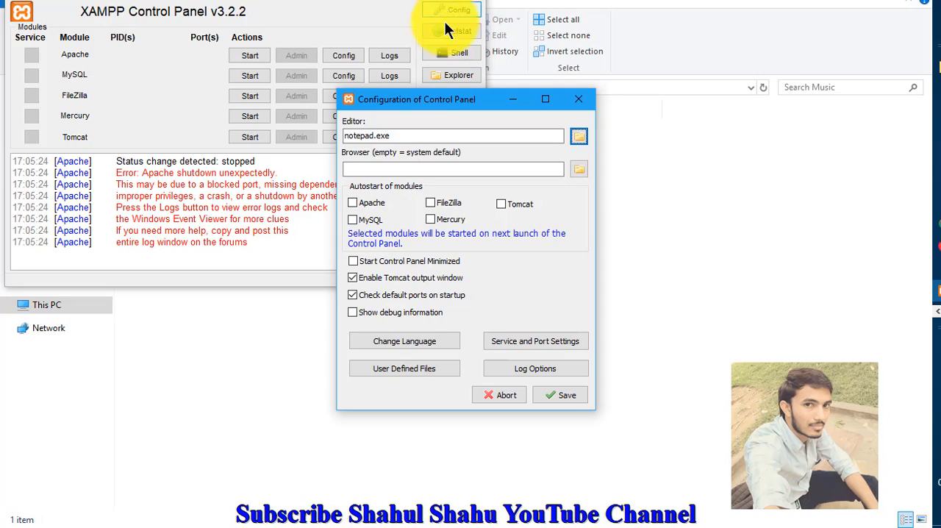
pyautogui.moveTo(467, 317)
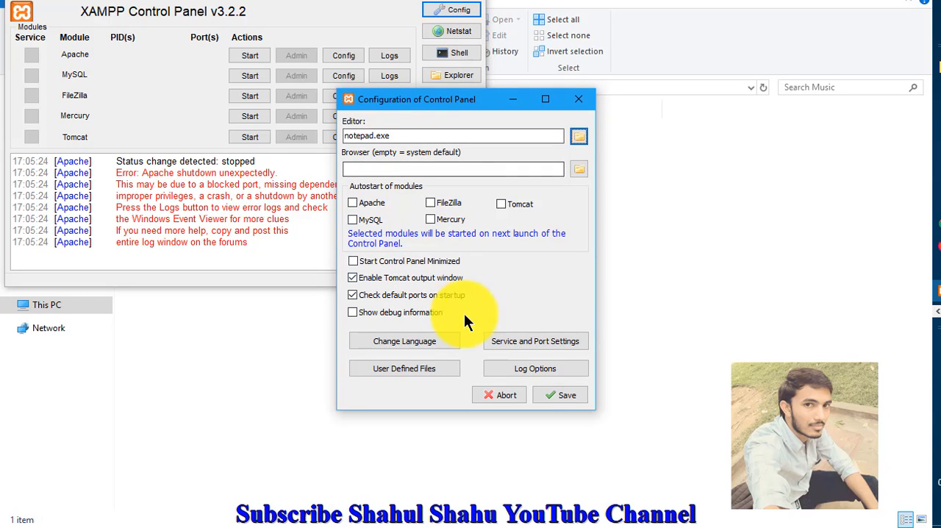
pyautogui.moveTo(579, 103)
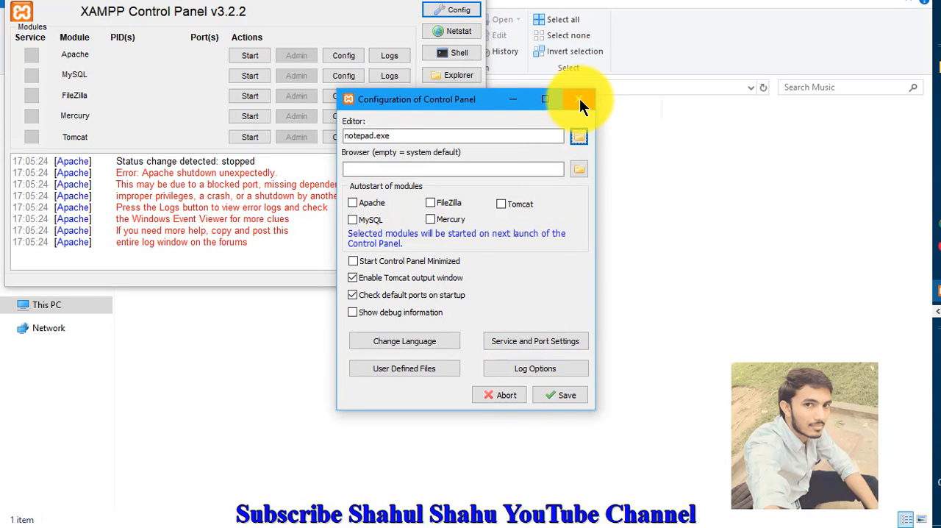
pyautogui.click(580, 99)
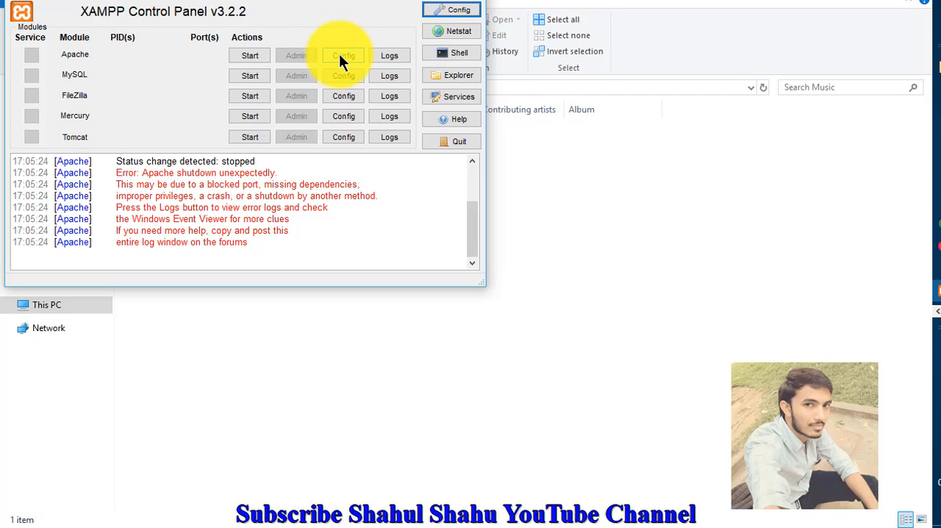
pyautogui.click(342, 55)
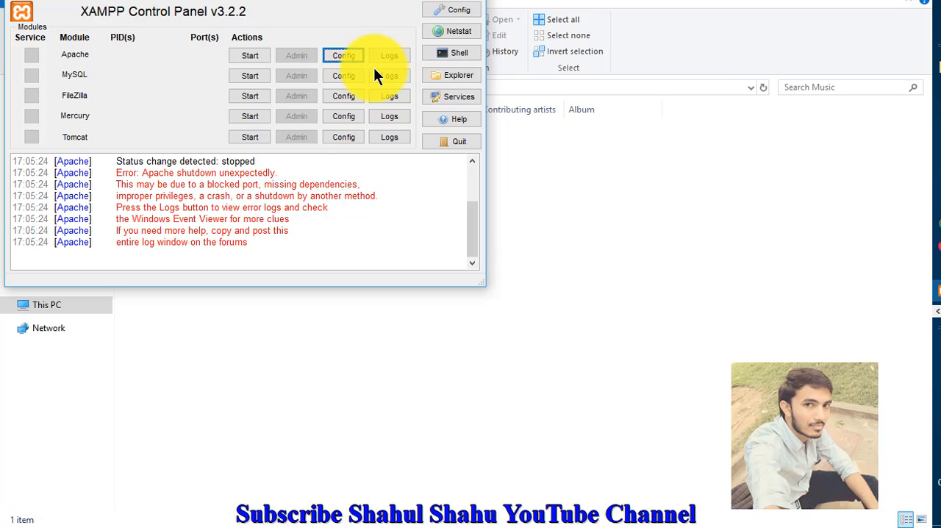
pyautogui.click(343, 56)
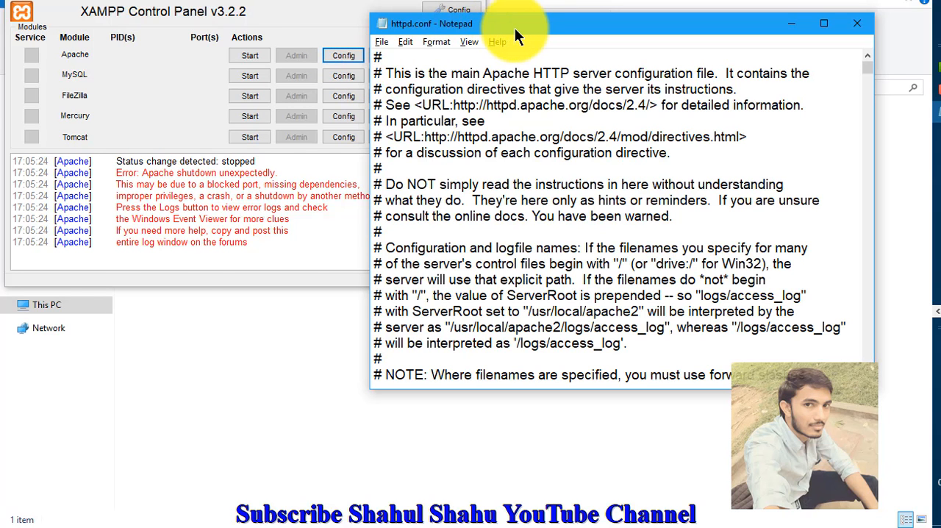
# Change httpd.conf's Listen port from 80 to 8080, then open httpd-ssl.conf
pyautogui.click(823, 22)
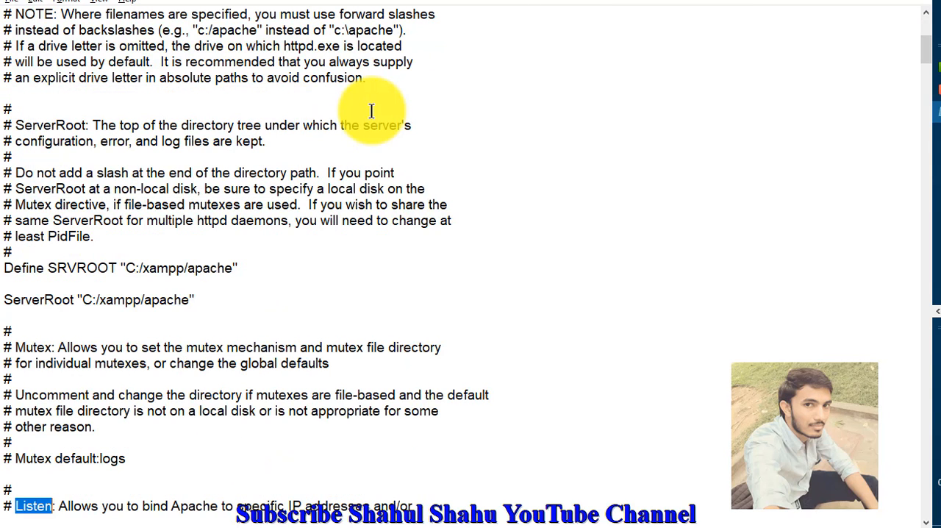
pyautogui.scroll(-3)
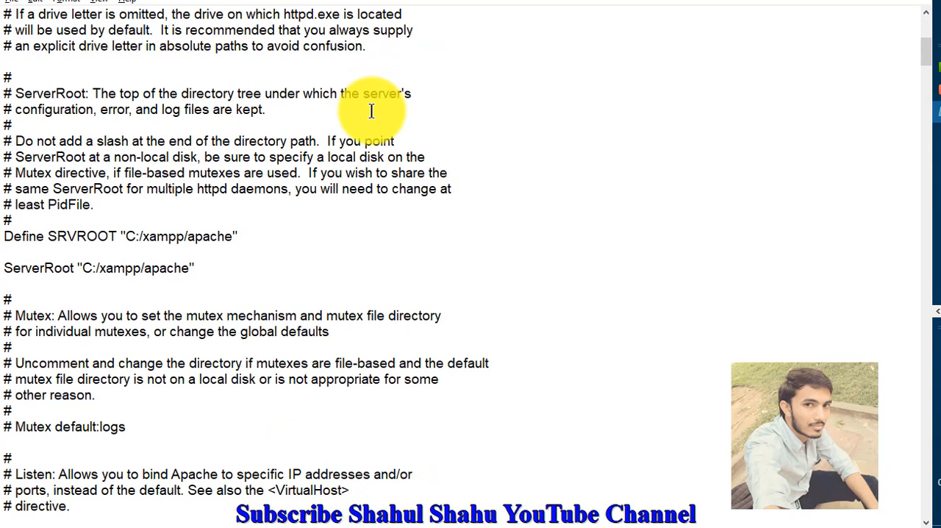
pyautogui.scroll(-3)
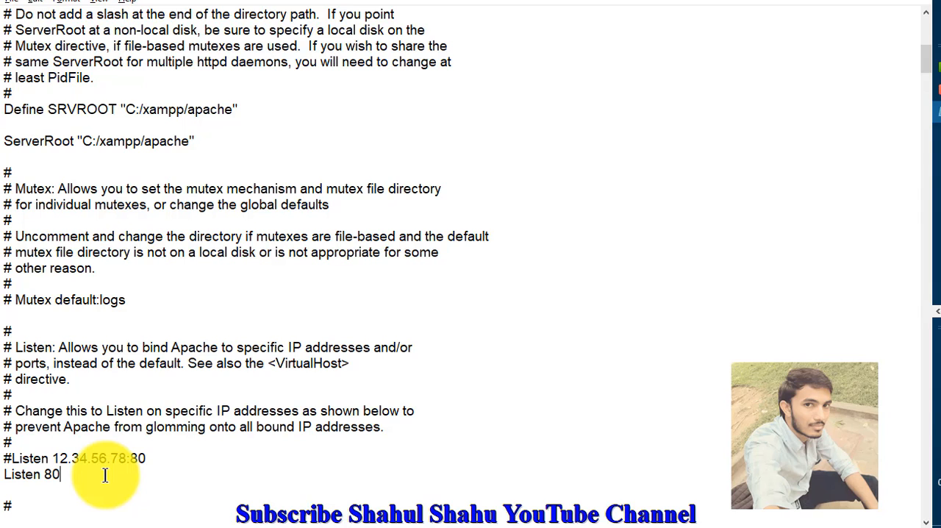
pyautogui.write('80')
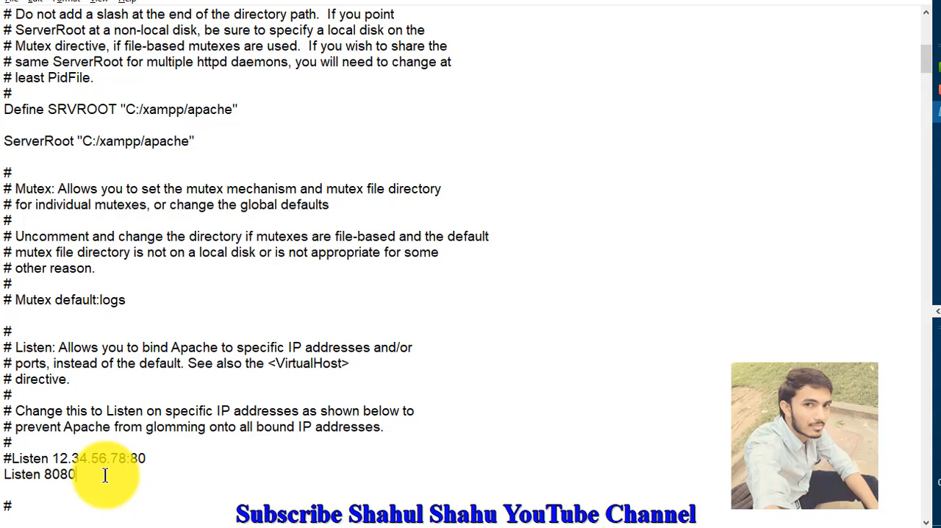
pyautogui.press('Ctrl+f')
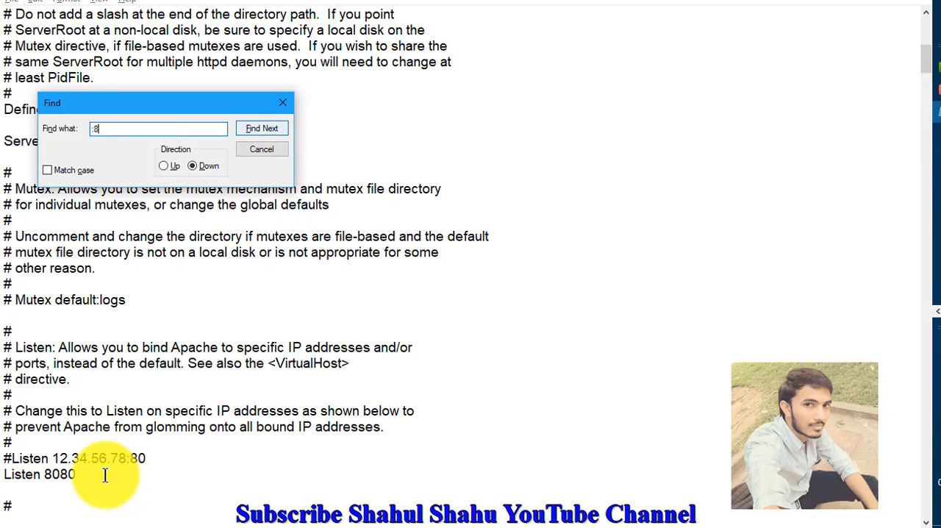
pyautogui.click(262, 128)
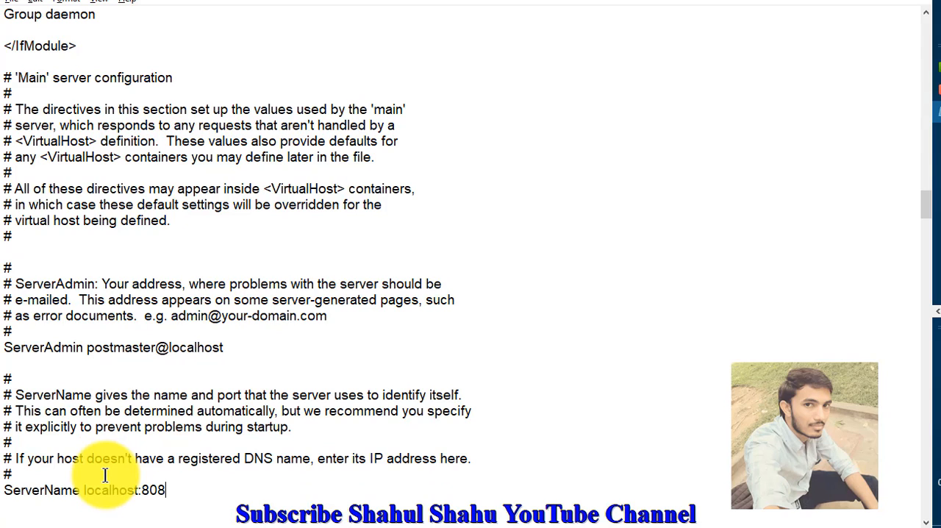
pyautogui.write('0')
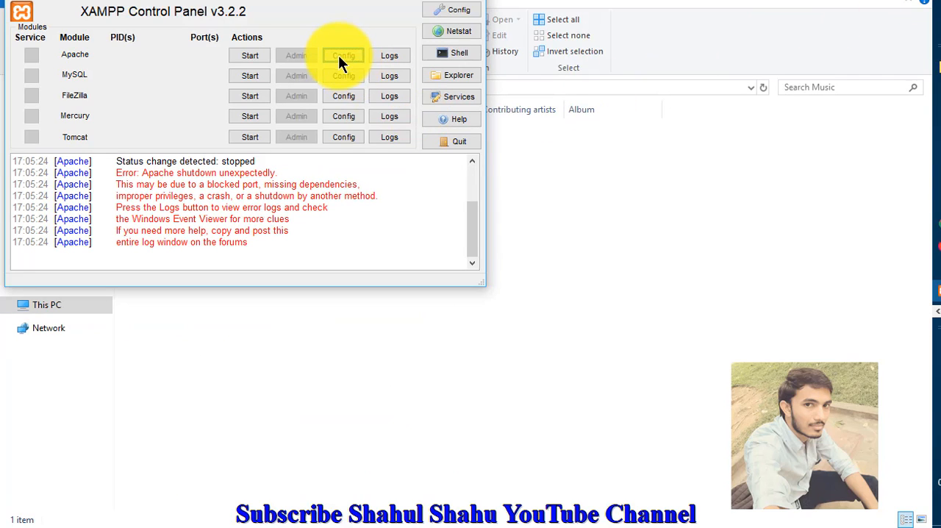
pyautogui.click(343, 55)
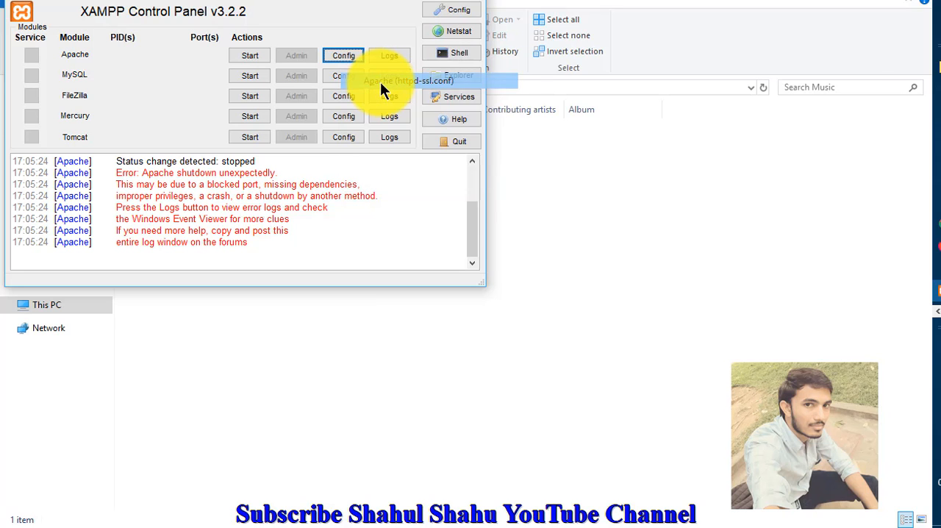
pyautogui.click(389, 80)
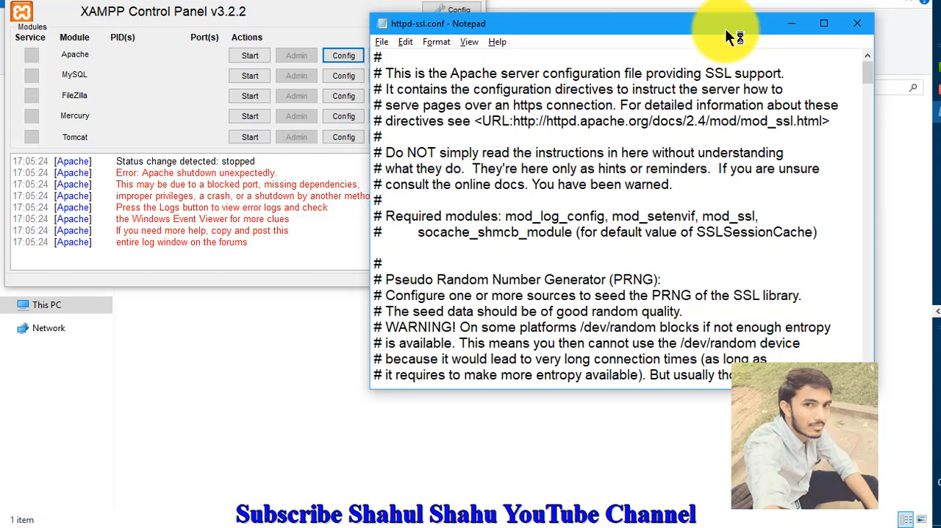
# Find the 443 port in httpd-ssl.conf and change it to 4453
pyautogui.click(823, 23)
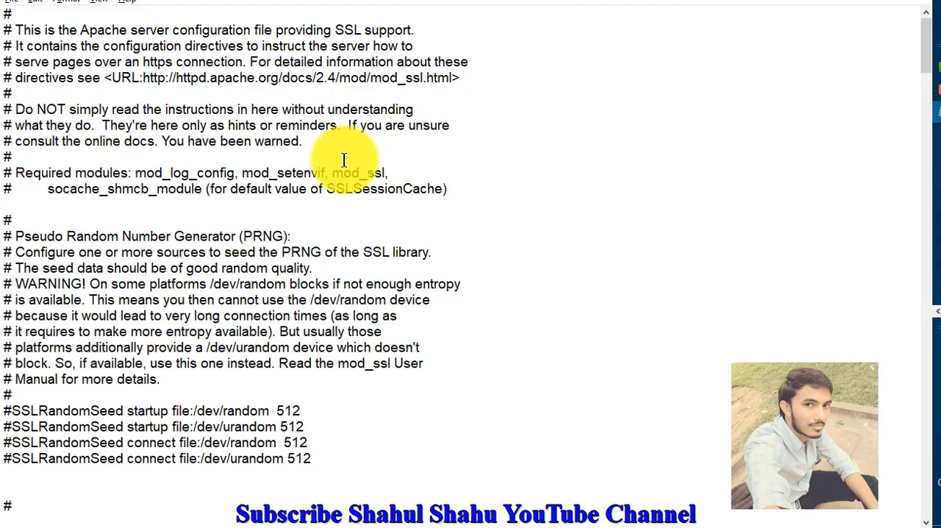
pyautogui.press('Ctrl+f')
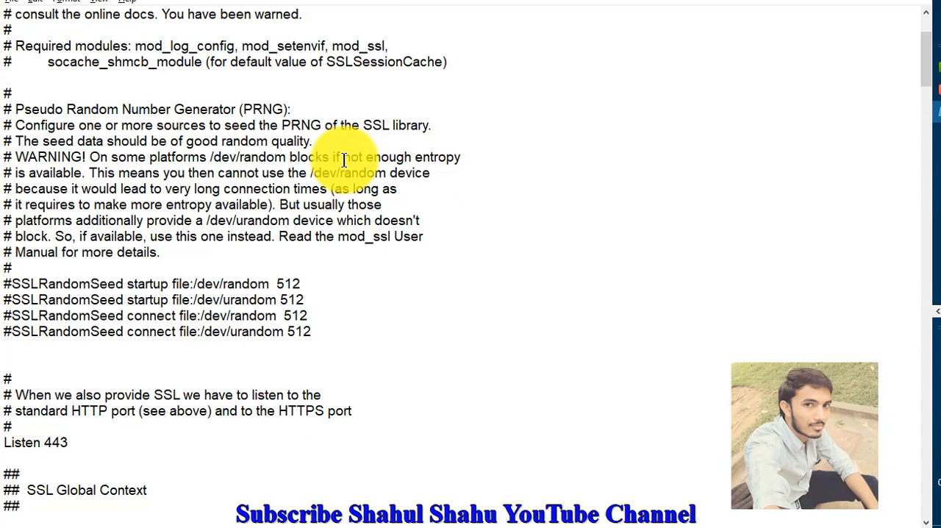
pyautogui.write('4')
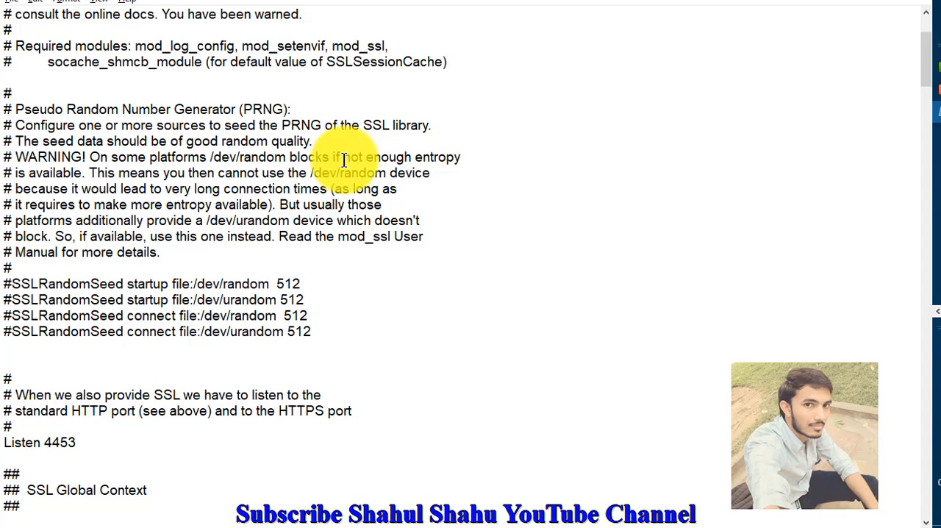
pyautogui.press('Ctrl+f')
pyautogui.write(':443')
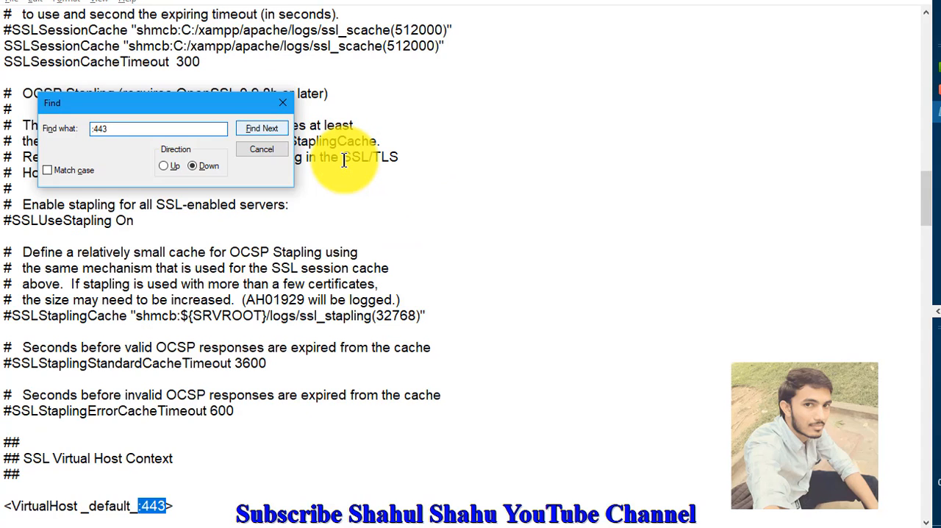
pyautogui.click(262, 148)
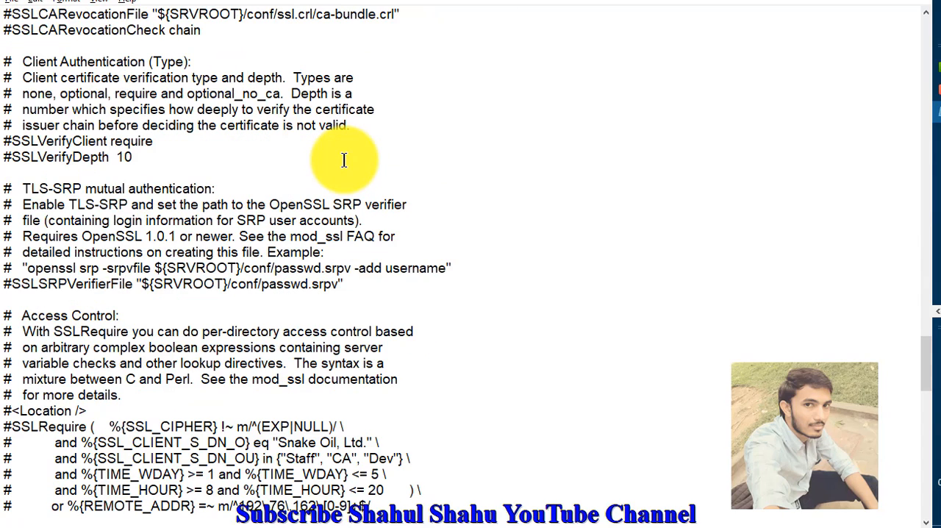
# Search httpd-ssl.conf again for remaining ':443' or '443' ports; none are found
pyautogui.scroll(3)
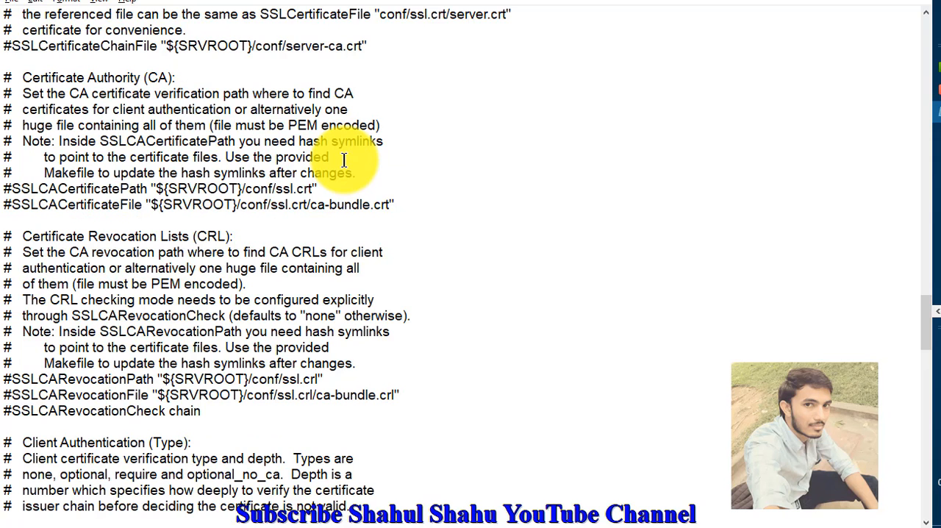
pyautogui.scroll(3)
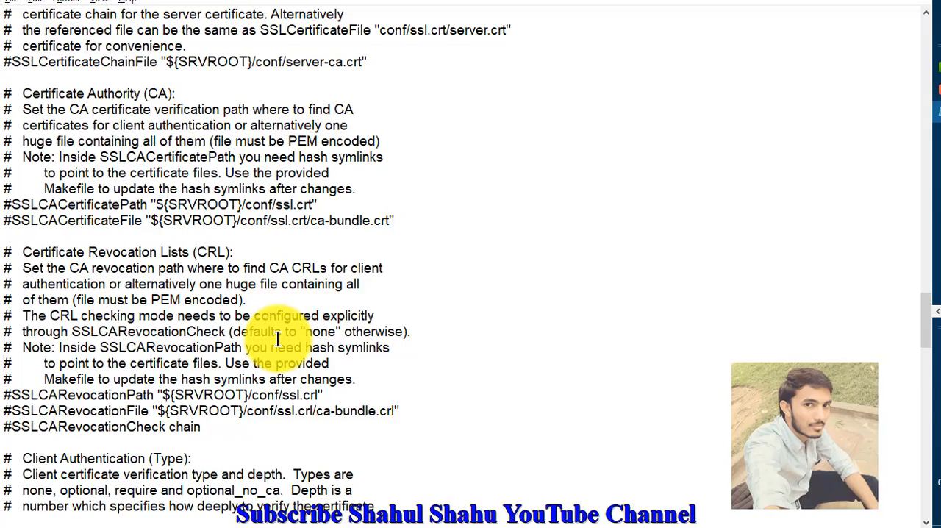
pyautogui.scroll(-3)
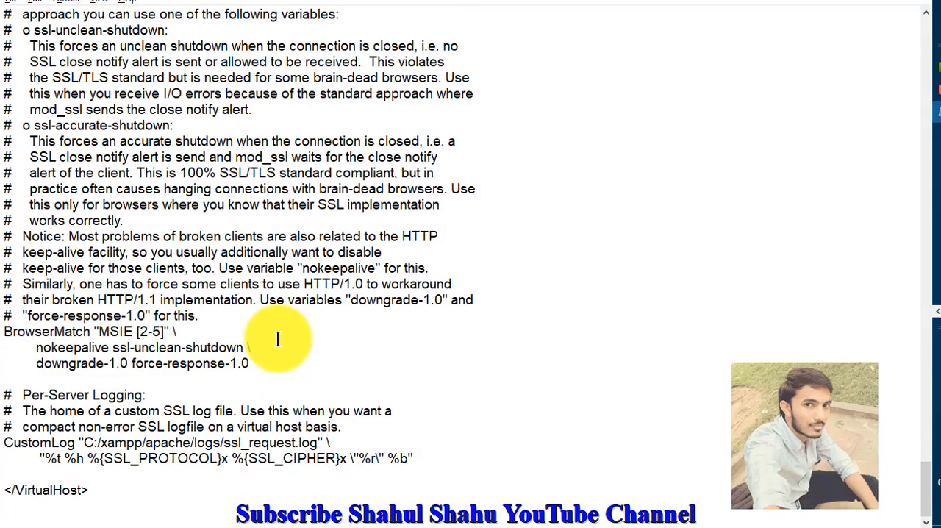
pyautogui.scroll(3)
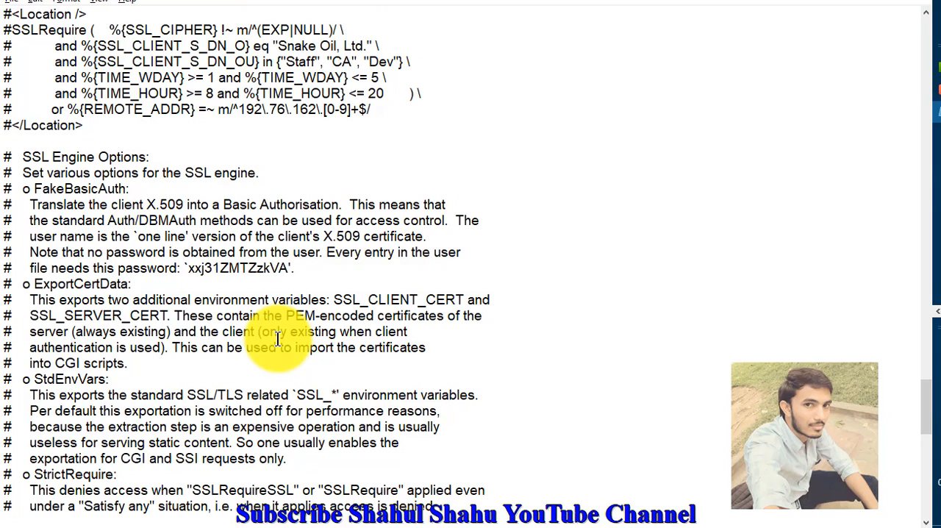
pyautogui.scroll(3)
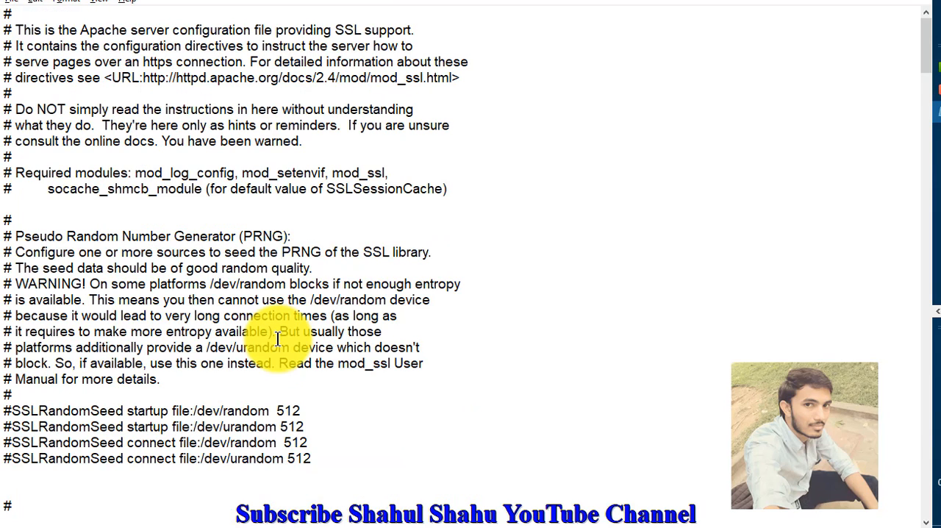
pyautogui.press('Ctrl+f')
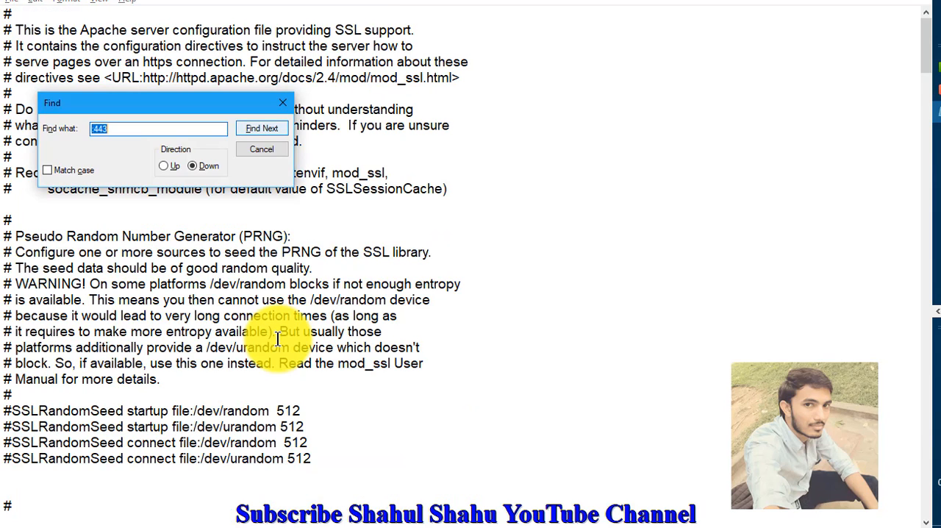
pyautogui.click(261, 128)
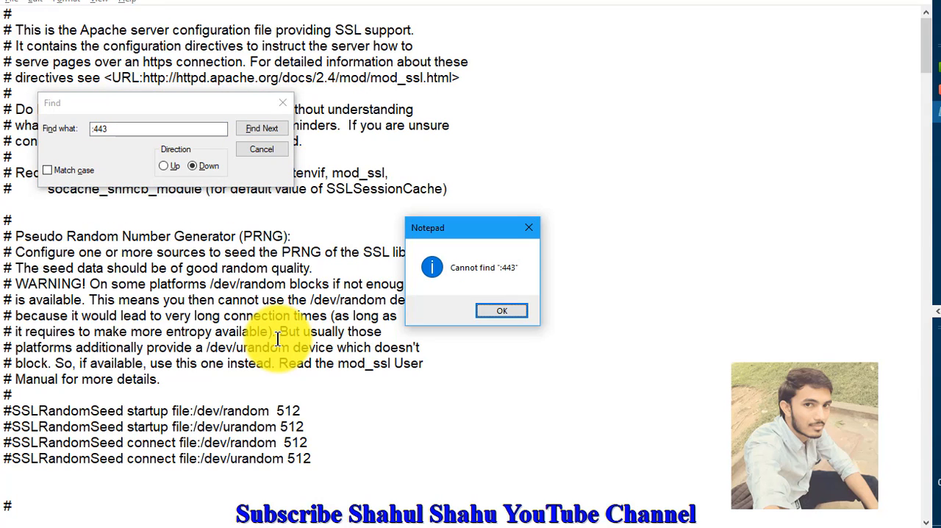
pyautogui.click(502, 310)
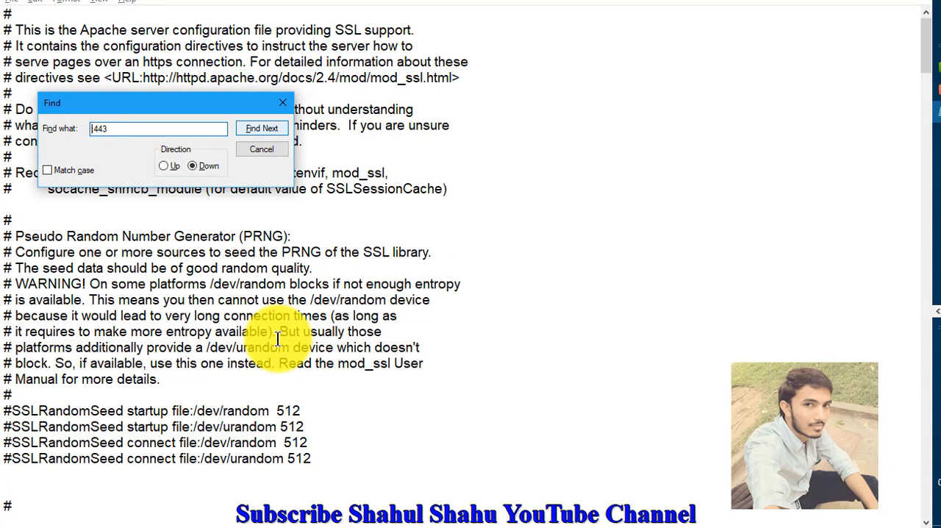
pyautogui.click(262, 128)
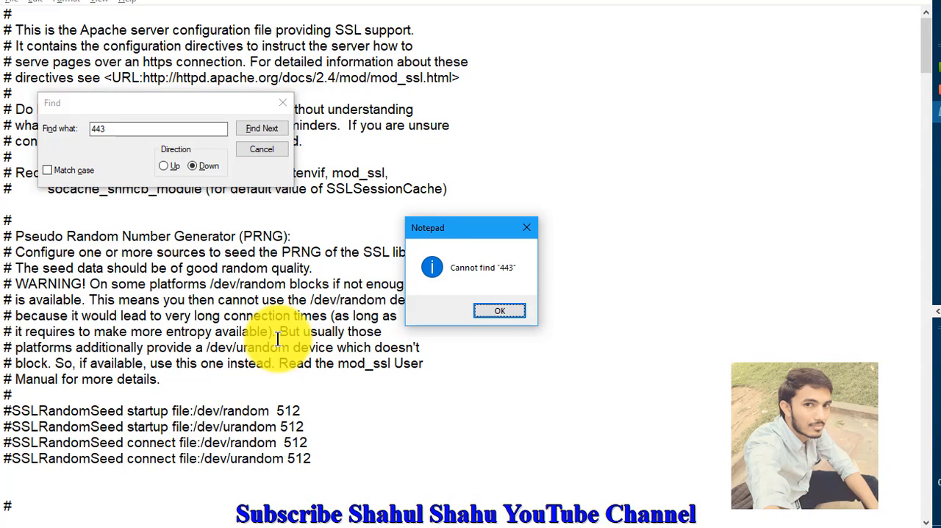
pyautogui.click(499, 311)
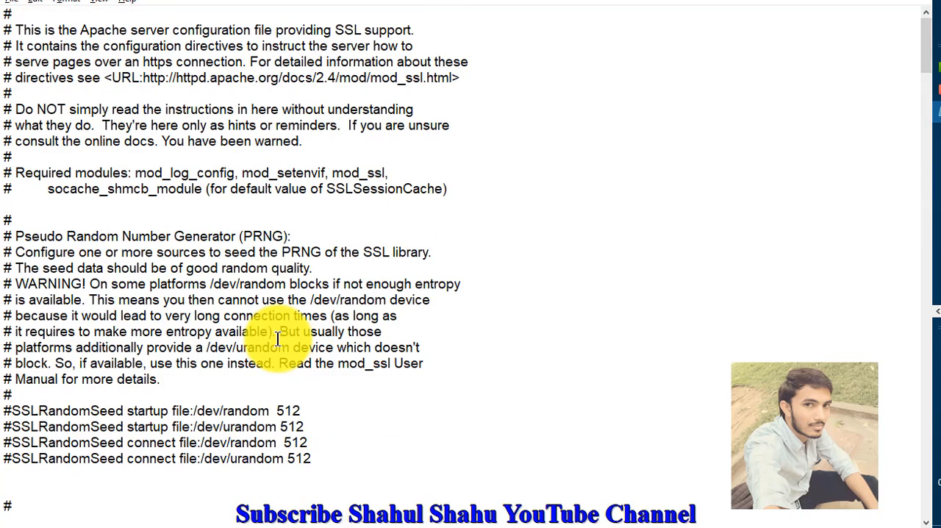
pyautogui.moveTo(250, 224)
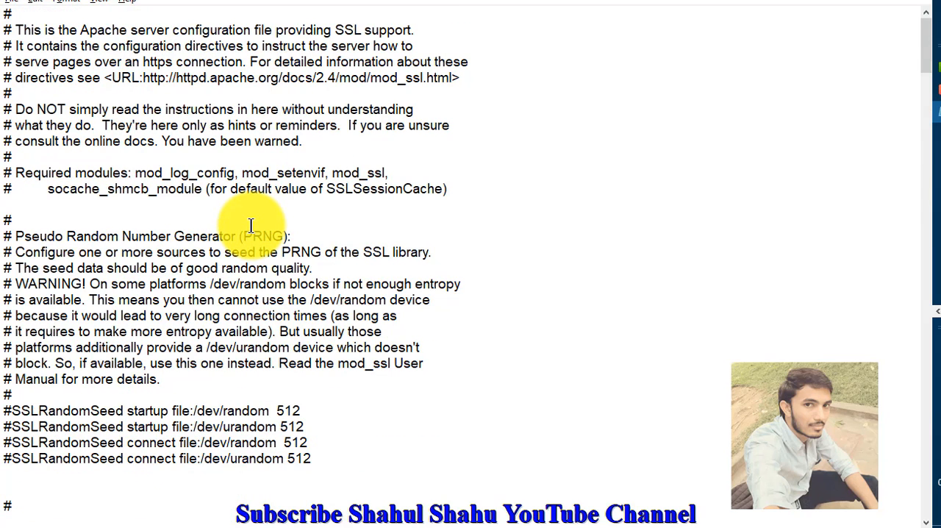
pyautogui.scroll(-3)
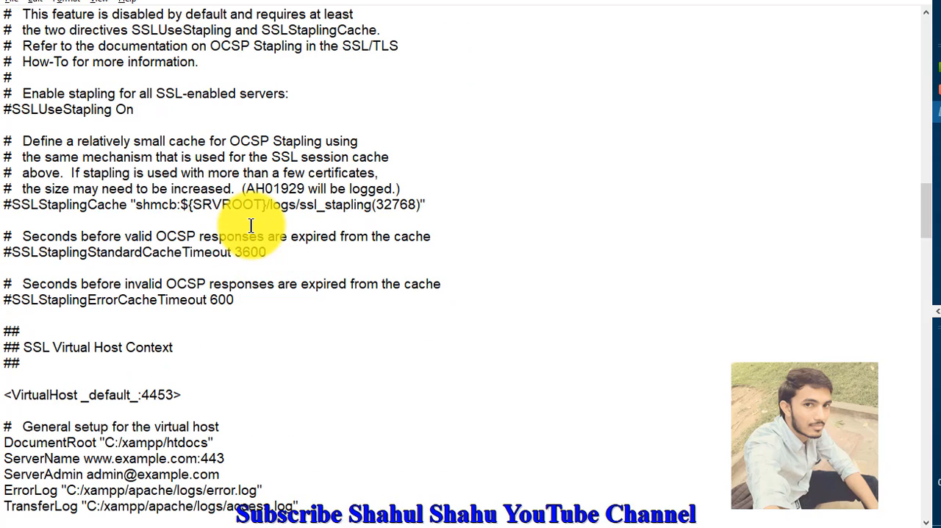
pyautogui.moveTo(167, 387)
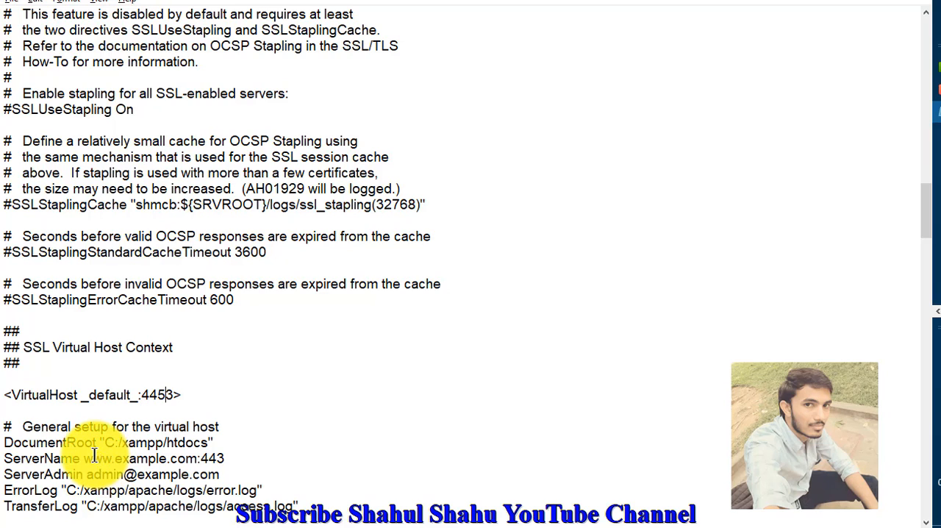
pyautogui.doubleClick(118, 458)
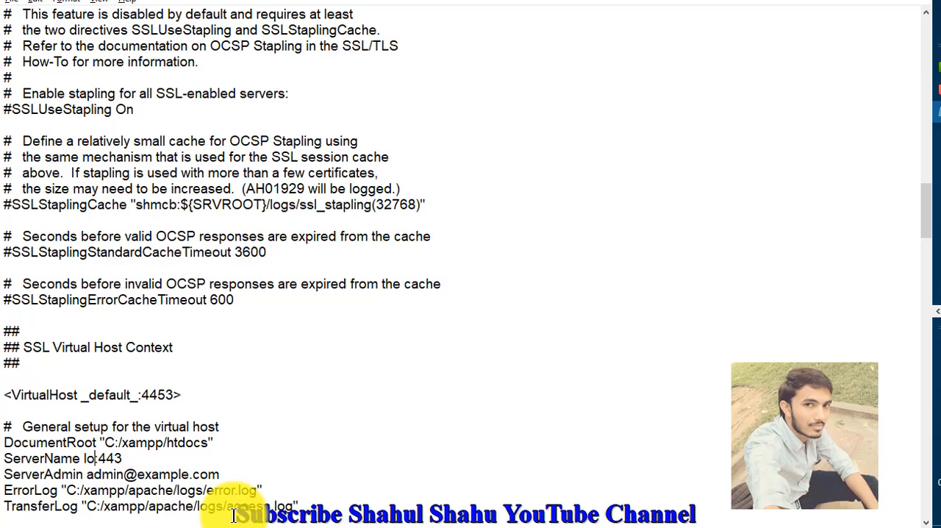
pyautogui.write('calhost')
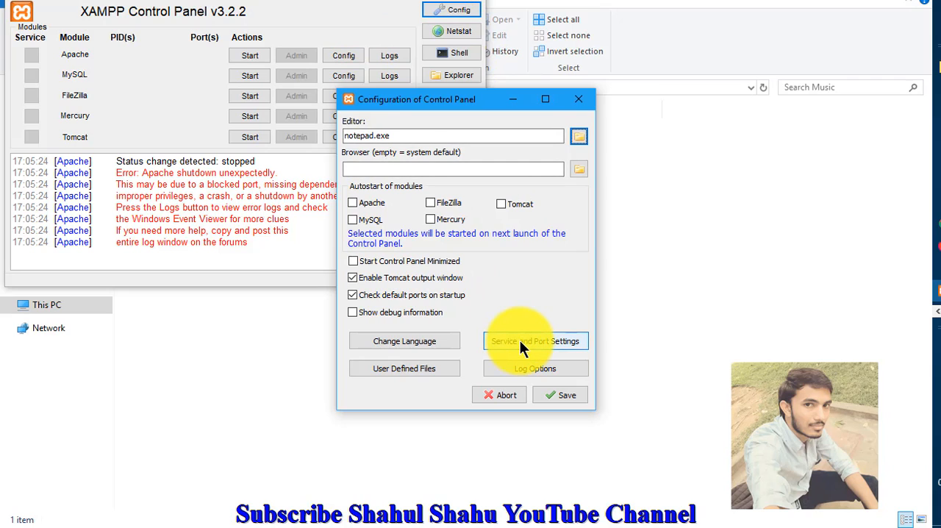
# Save Apache ports 8080 and 4453 in service settings, then start Apache
pyautogui.click(535, 341)
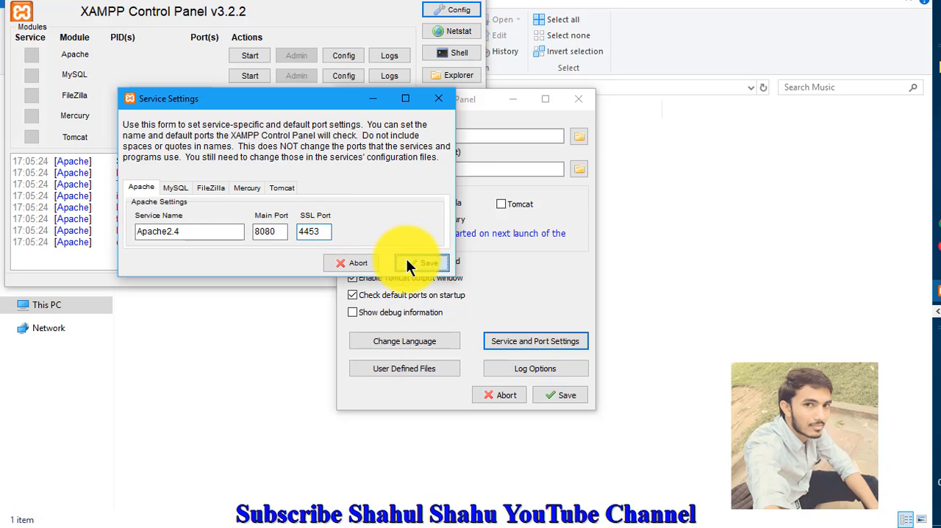
pyautogui.click(421, 263)
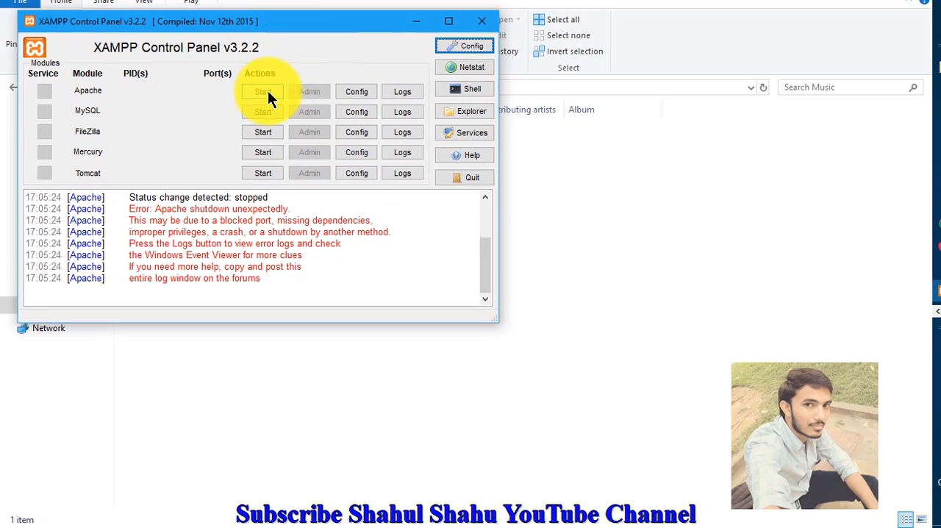
pyautogui.click(262, 91)
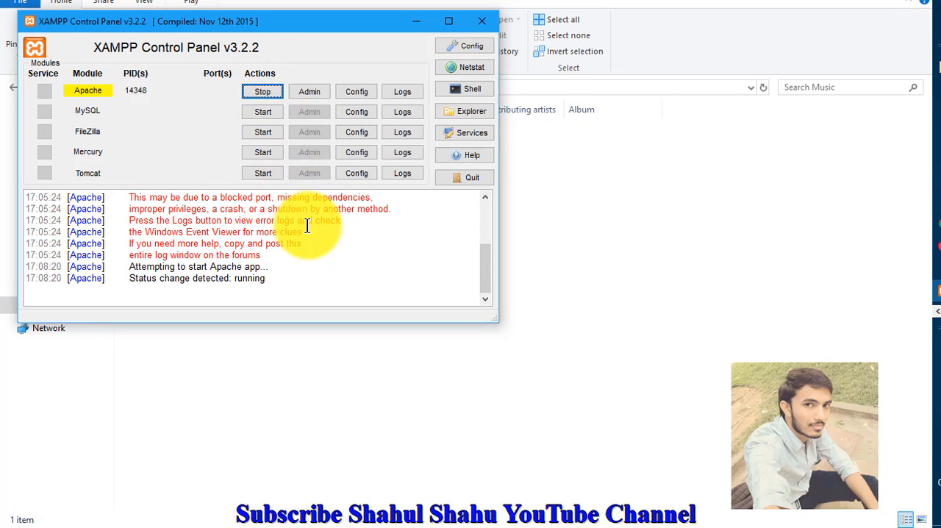